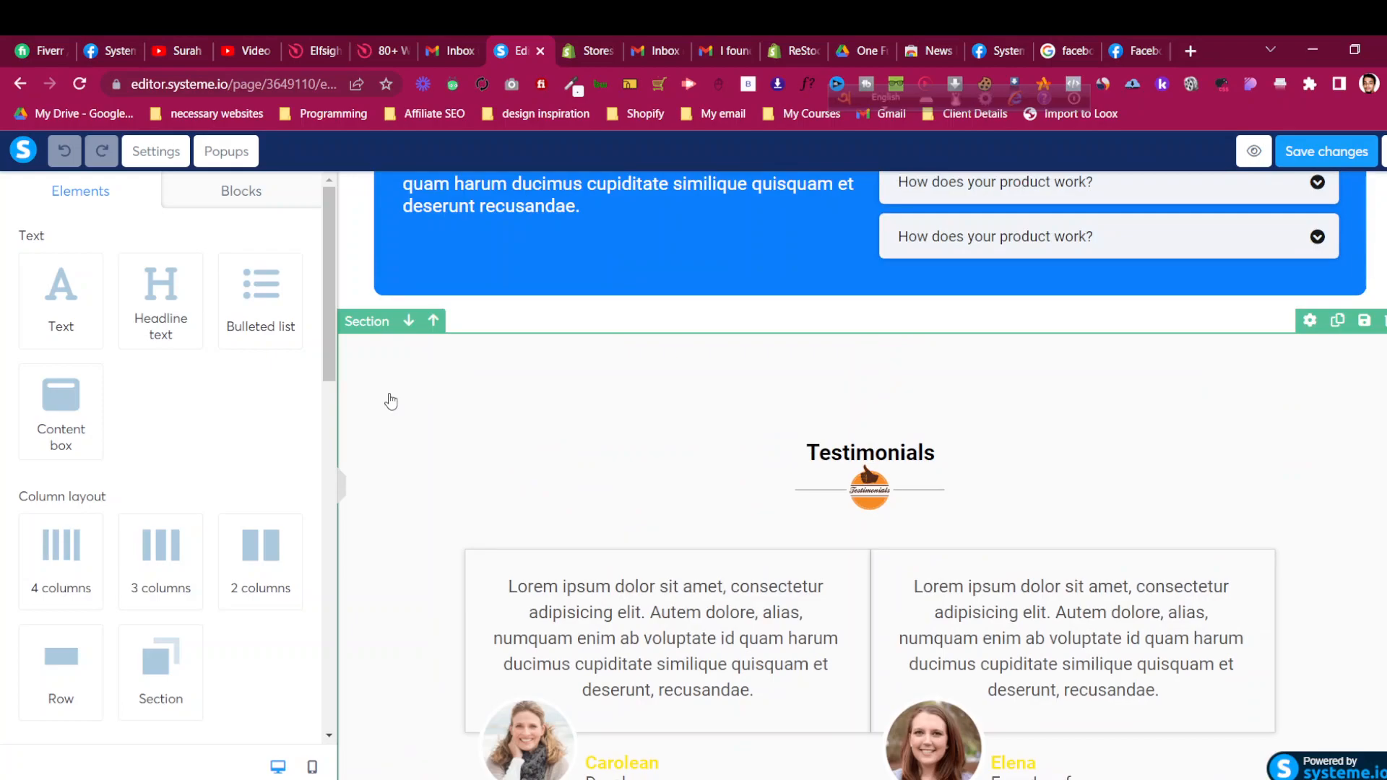
Scroll through the systeme.io editor, then switch to the elfsight.com homepage tab
{"action": "scroll", "scroll_direction": "down", "scroll_amount": 3}
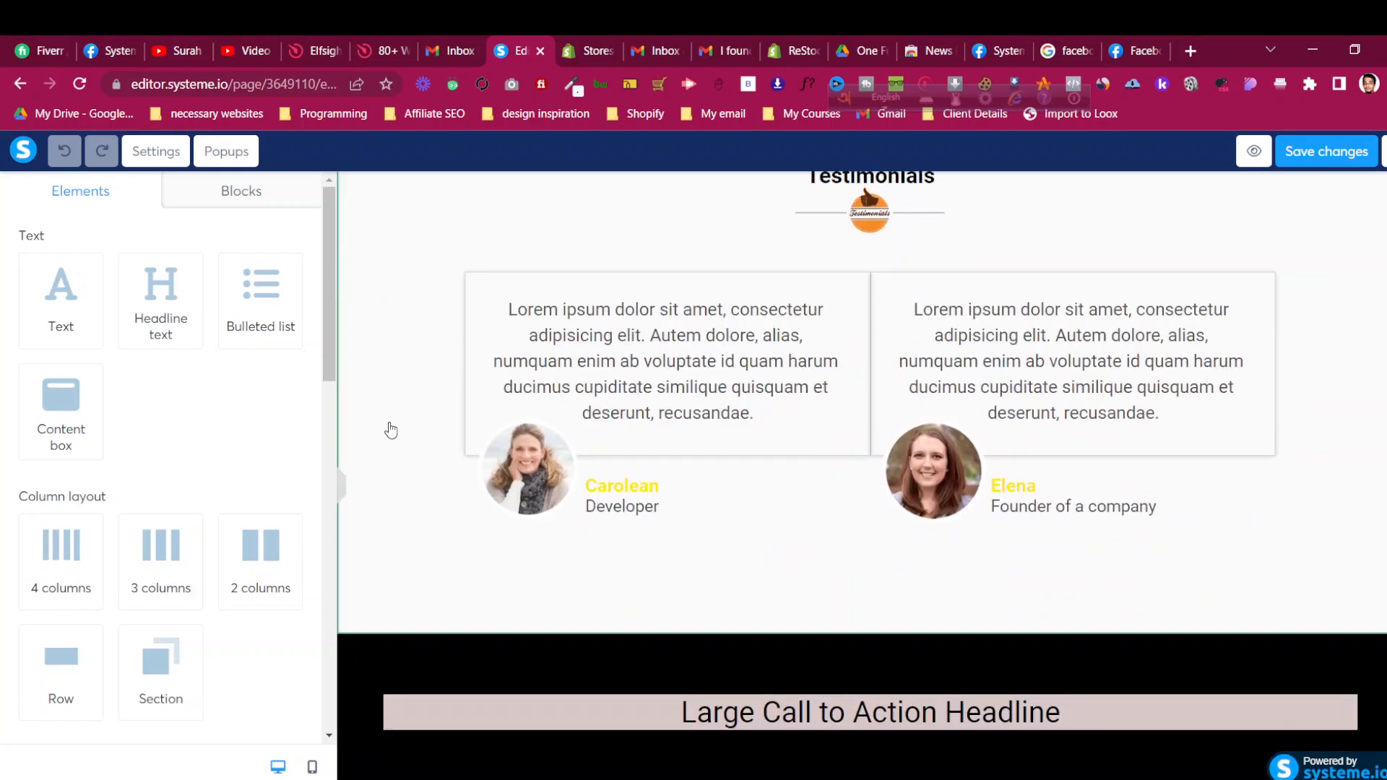
{"action": "mouse_move", "coordinate": [387, 472]}
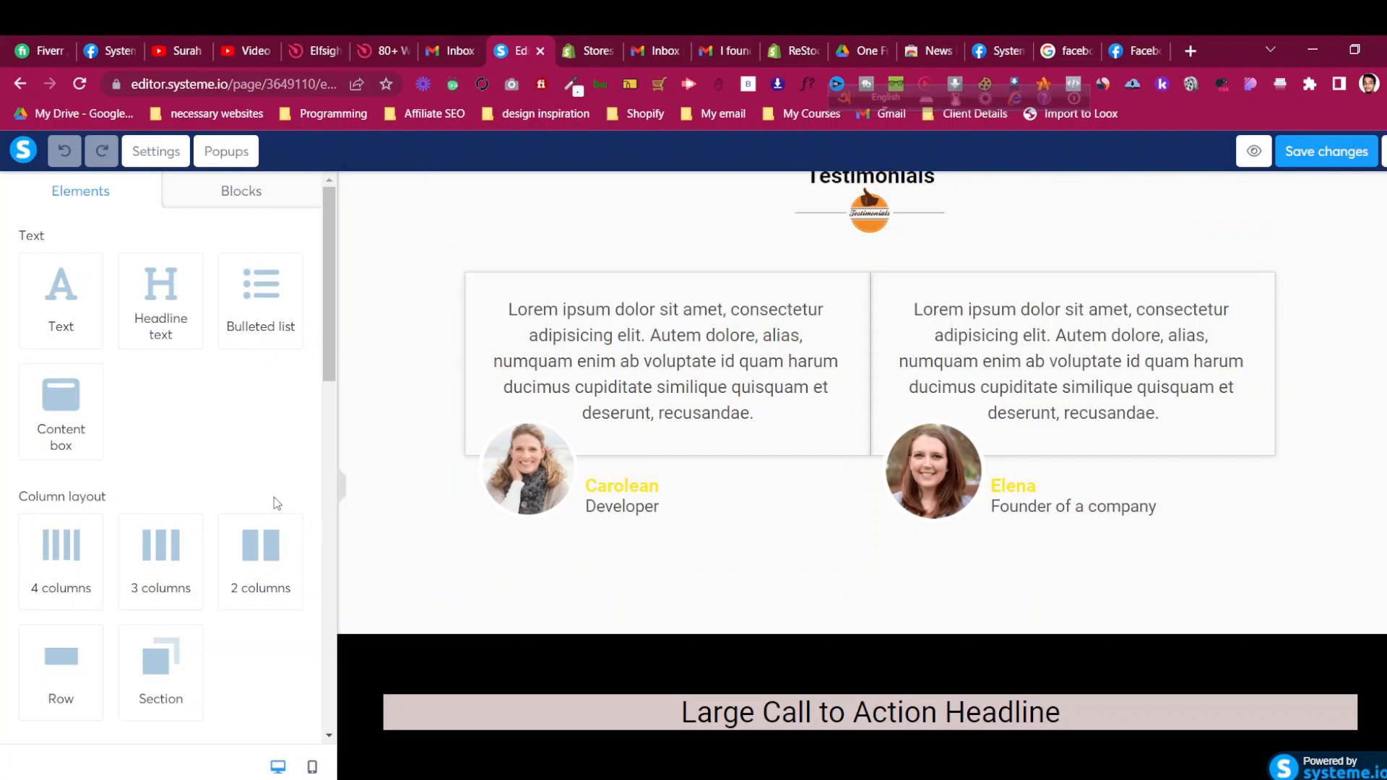
{"action": "left_click", "coordinate": [580, 554]}
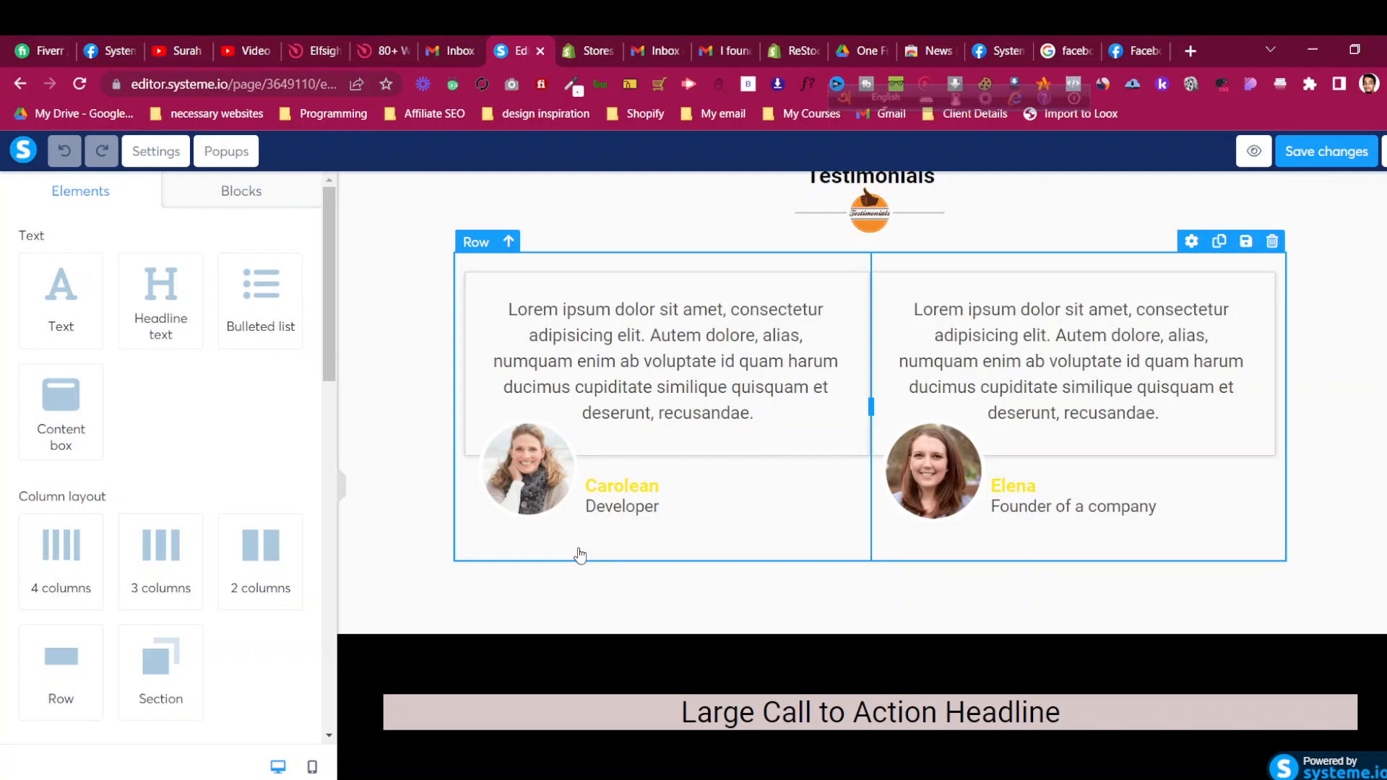
{"action": "scroll", "scroll_direction": "down", "scroll_amount": 3}
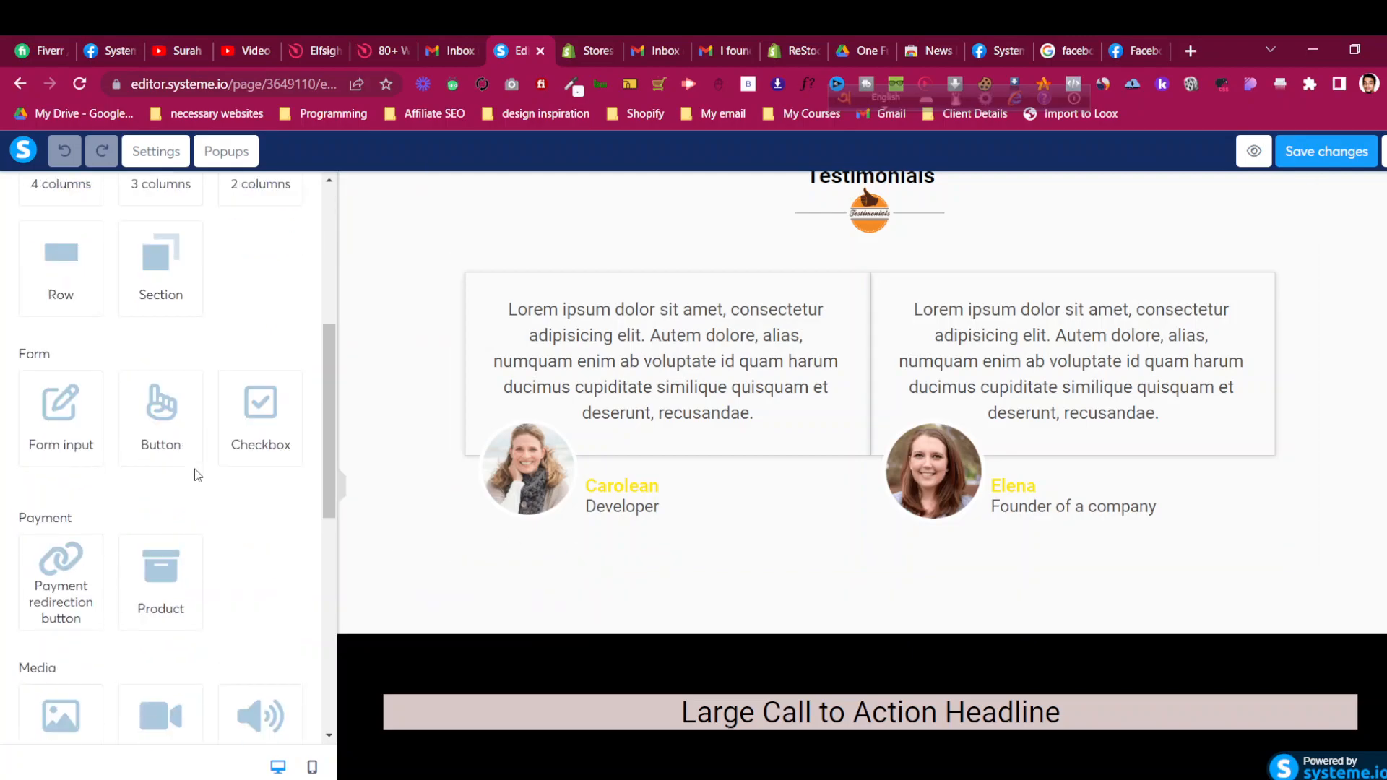
{"action": "scroll", "scroll_direction": "down", "scroll_amount": 3}
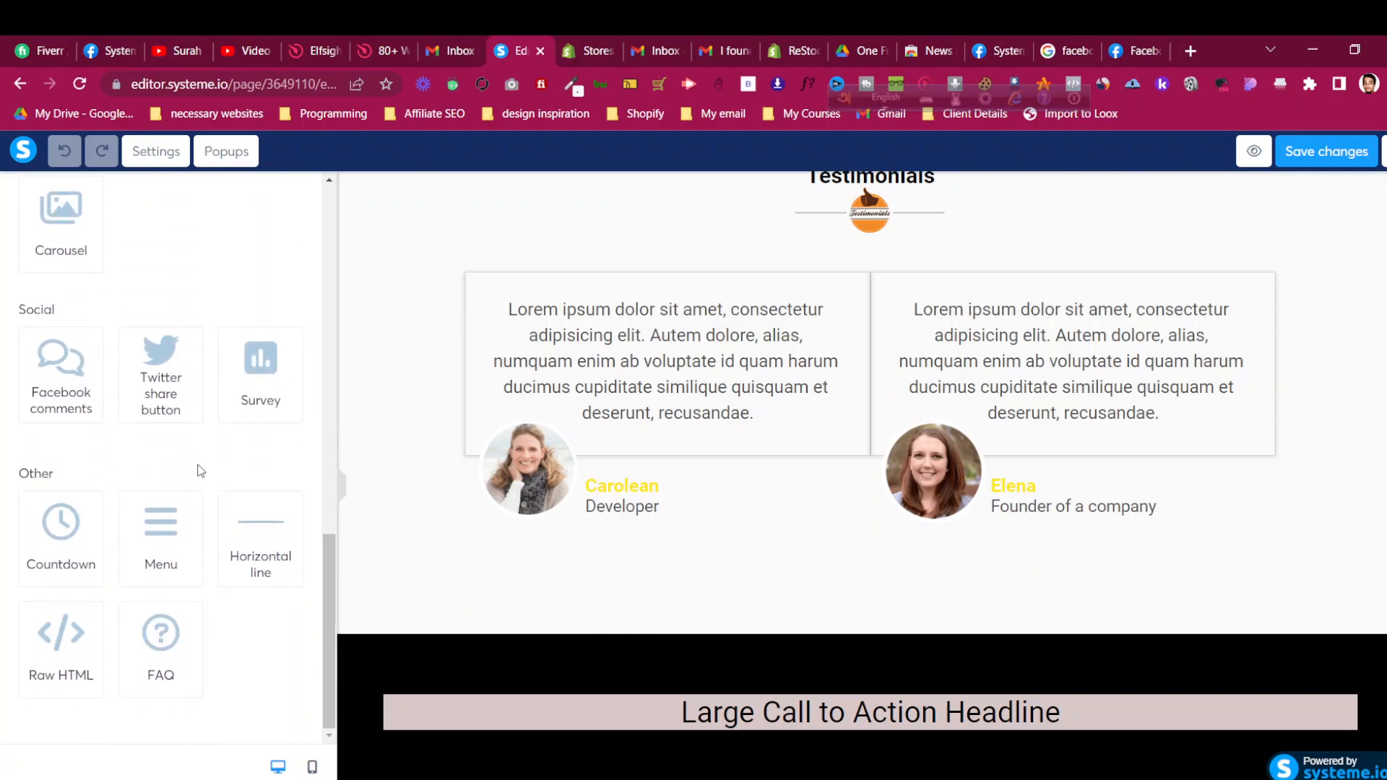
{"action": "left_click", "coordinate": [528, 469]}
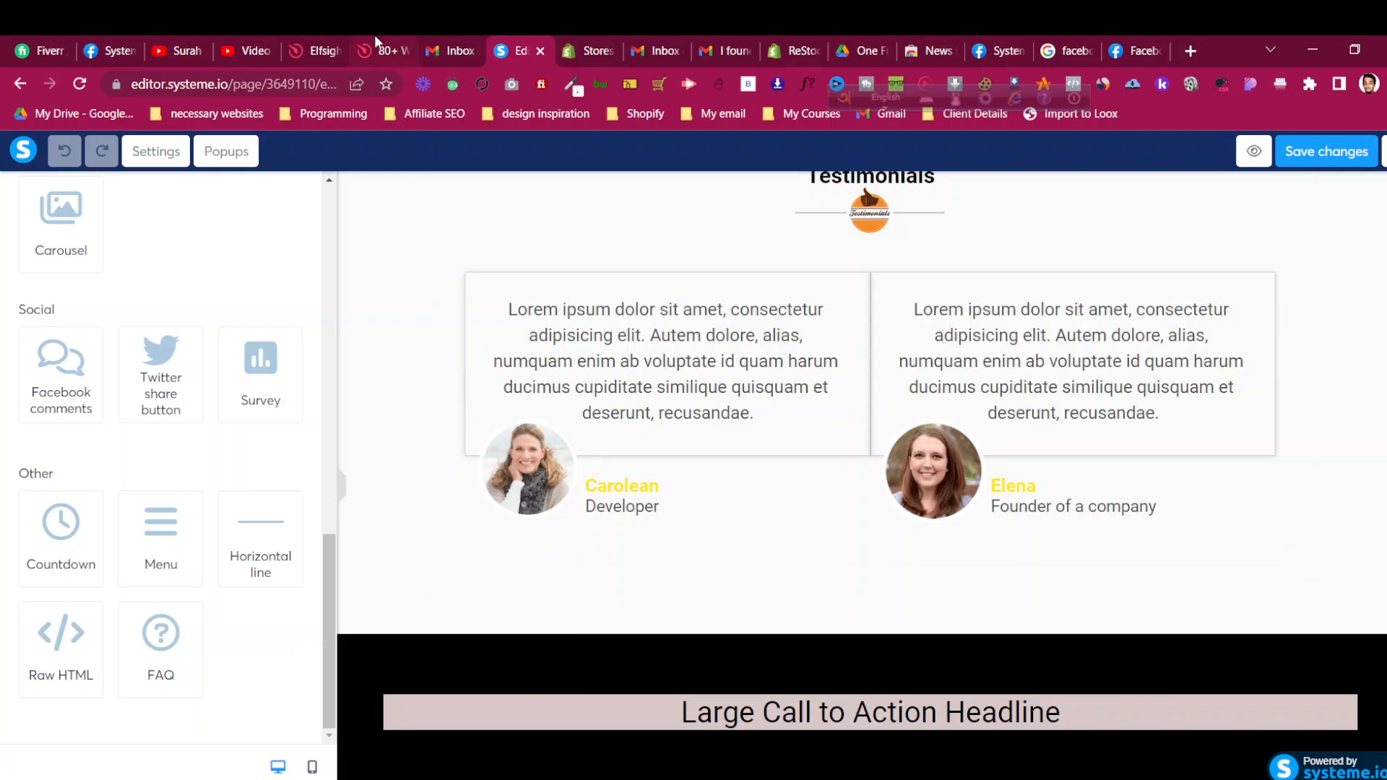
{"action": "left_click", "coordinate": [393, 51]}
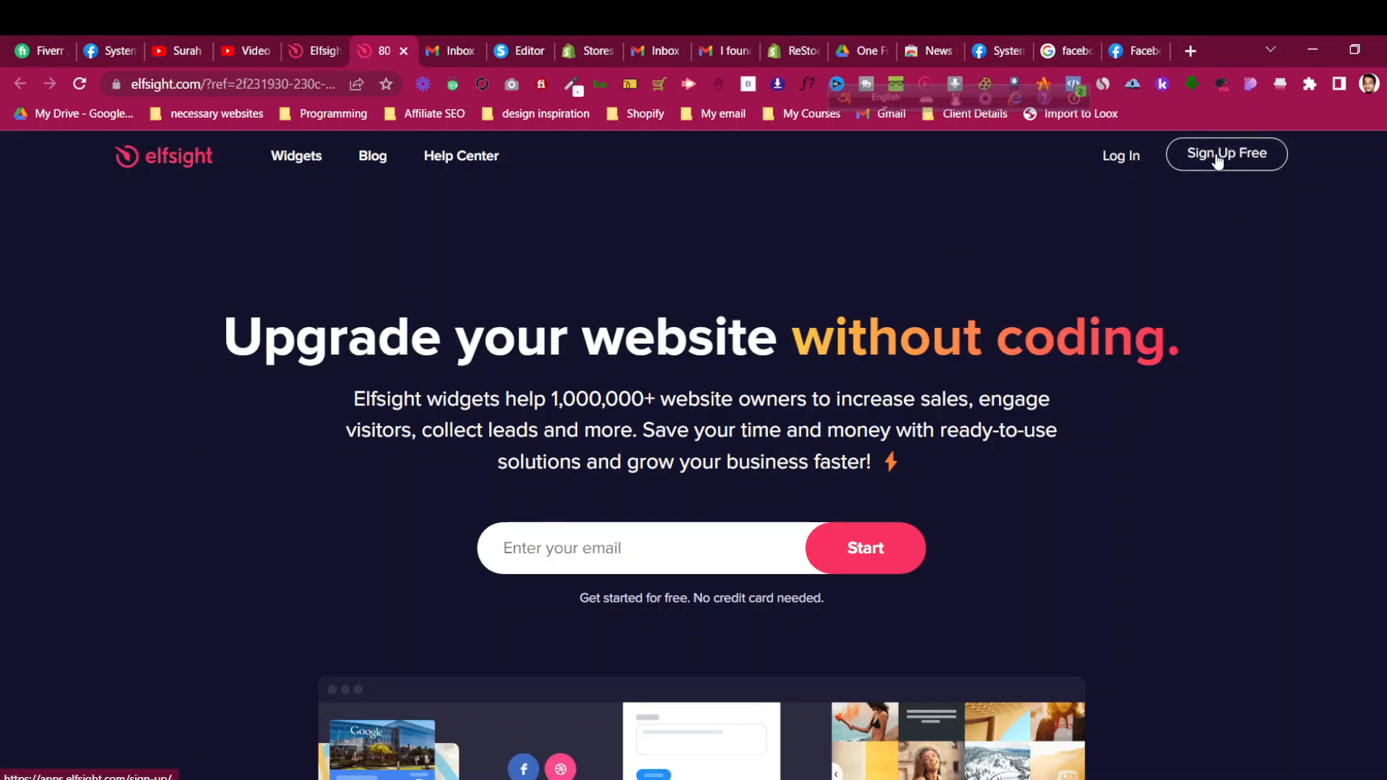
{"action": "mouse_move", "coordinate": [1067, 393]}
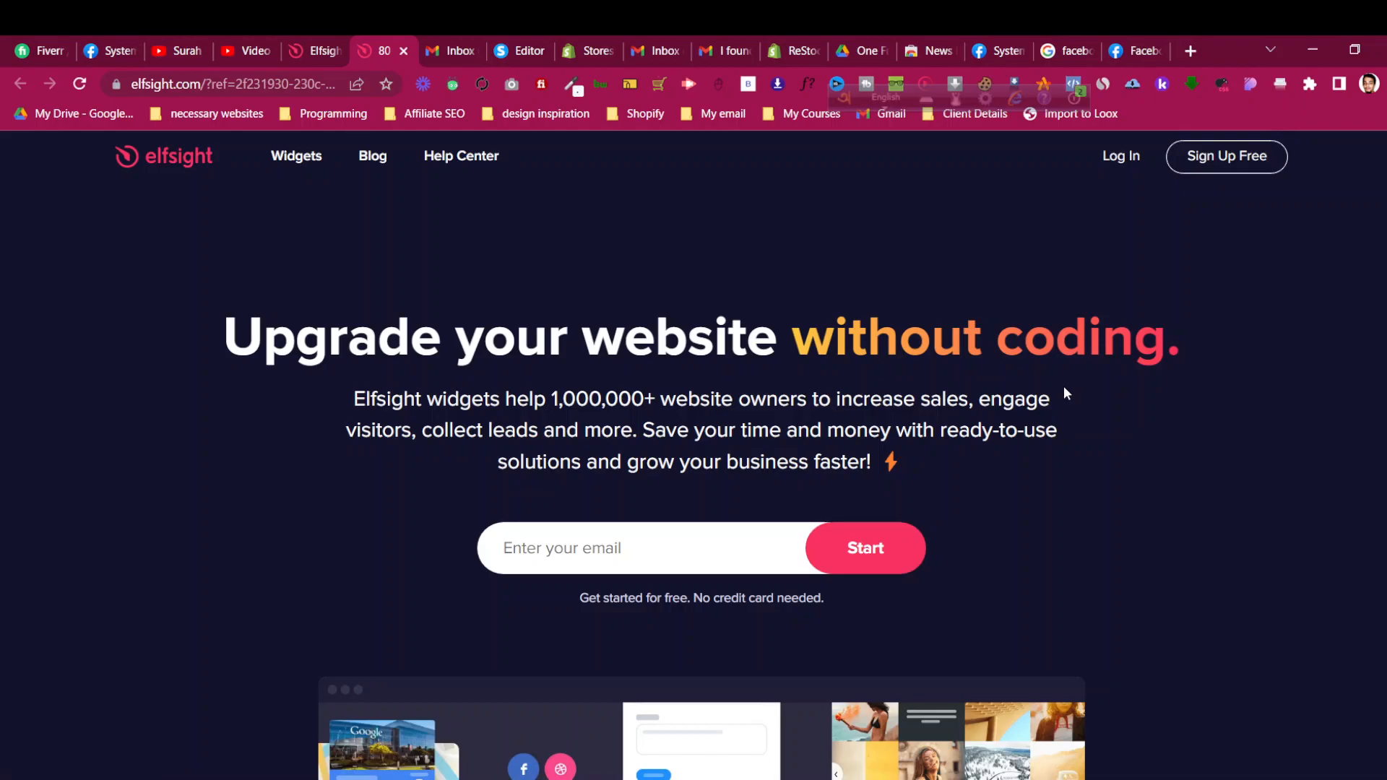
{"action": "mouse_move", "coordinate": [355, 452]}
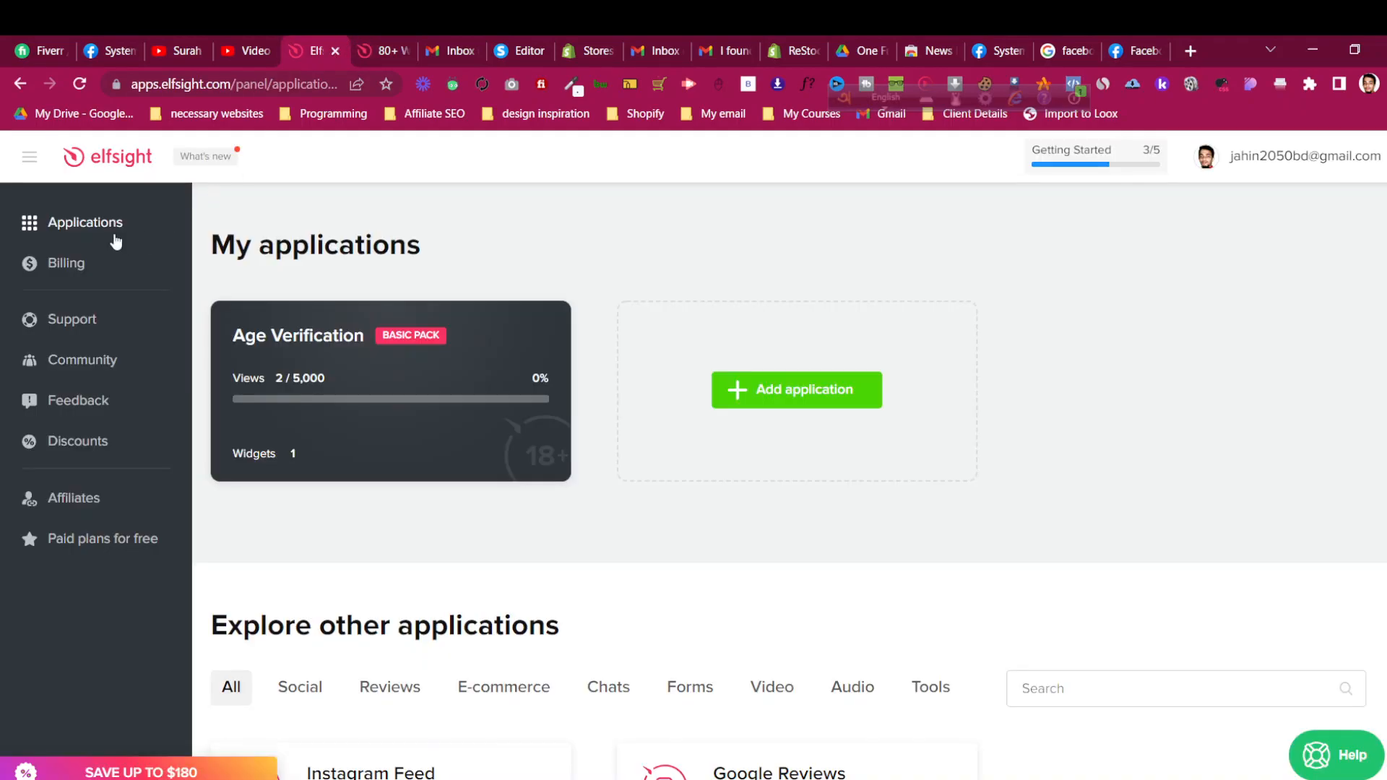
{"action": "mouse_move", "coordinate": [454, 260]}
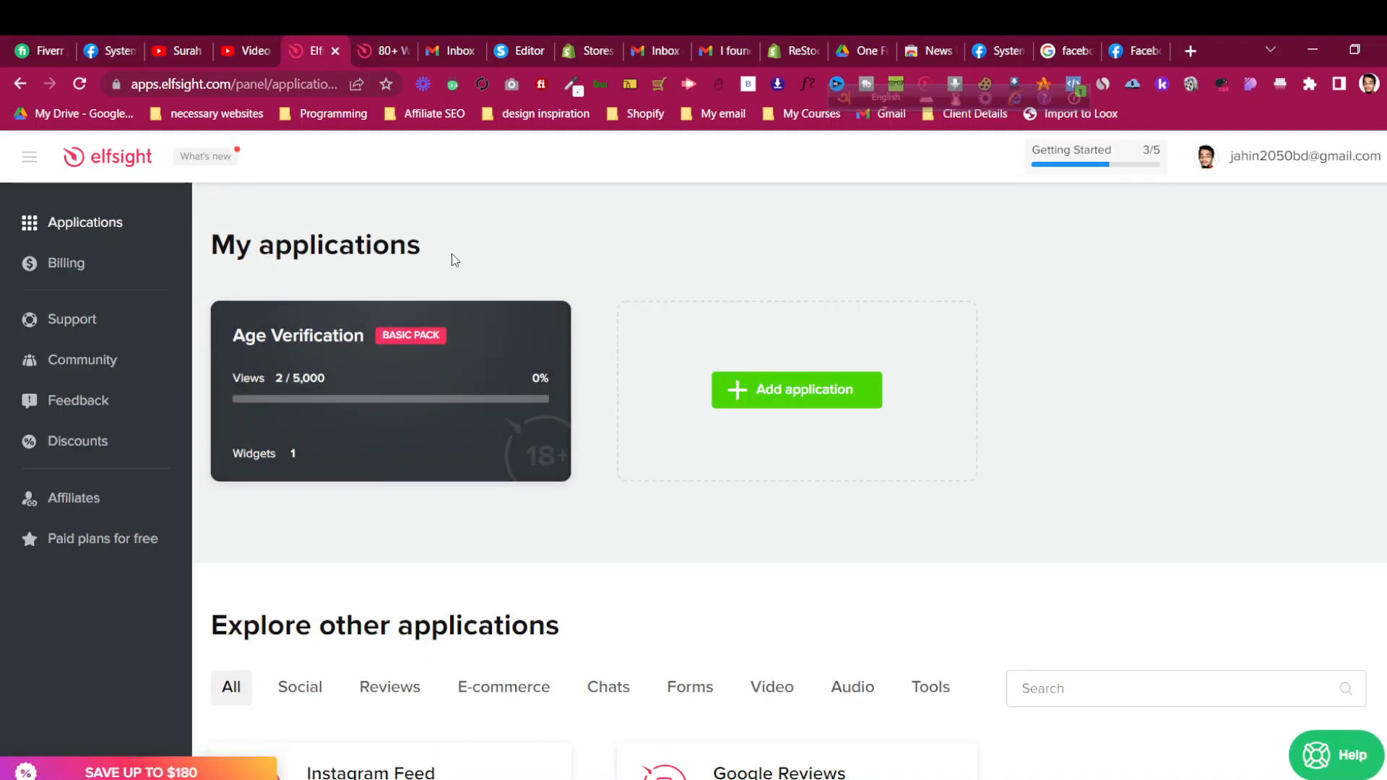
{"action": "mouse_move", "coordinate": [66, 226]}
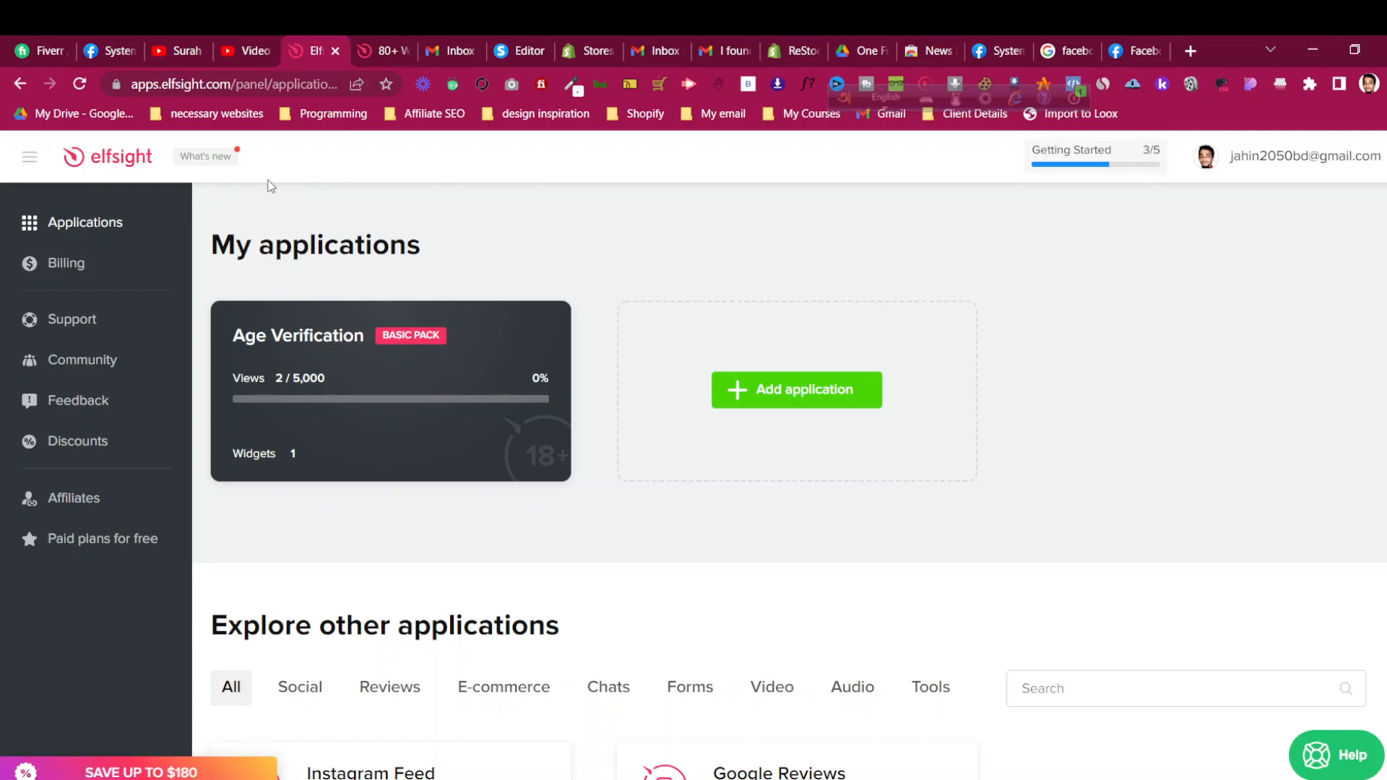
Search Elfsight's applications for 'insta' and open the Instagram Feed app
{"action": "scroll", "scroll_direction": "down", "scroll_amount": 3}
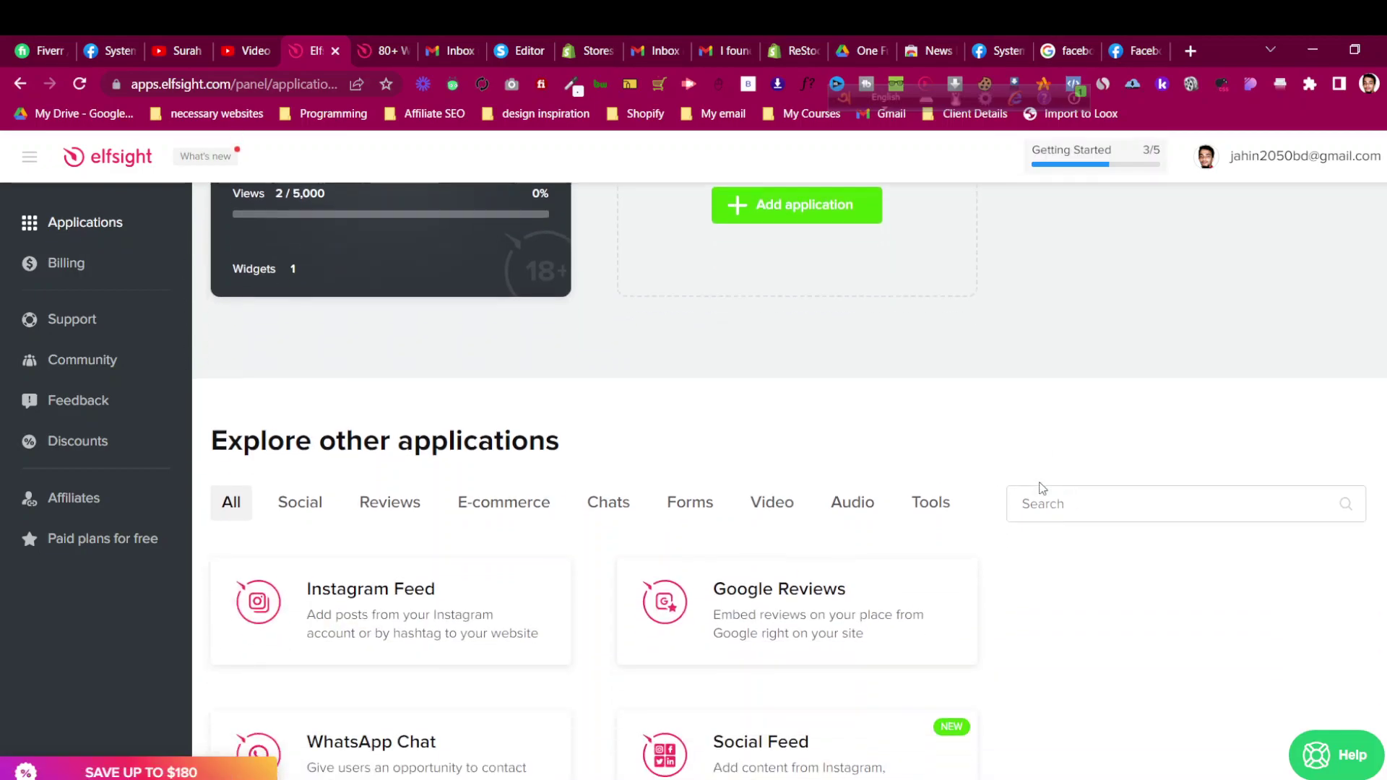
{"action": "left_click", "coordinate": [1178, 503]}
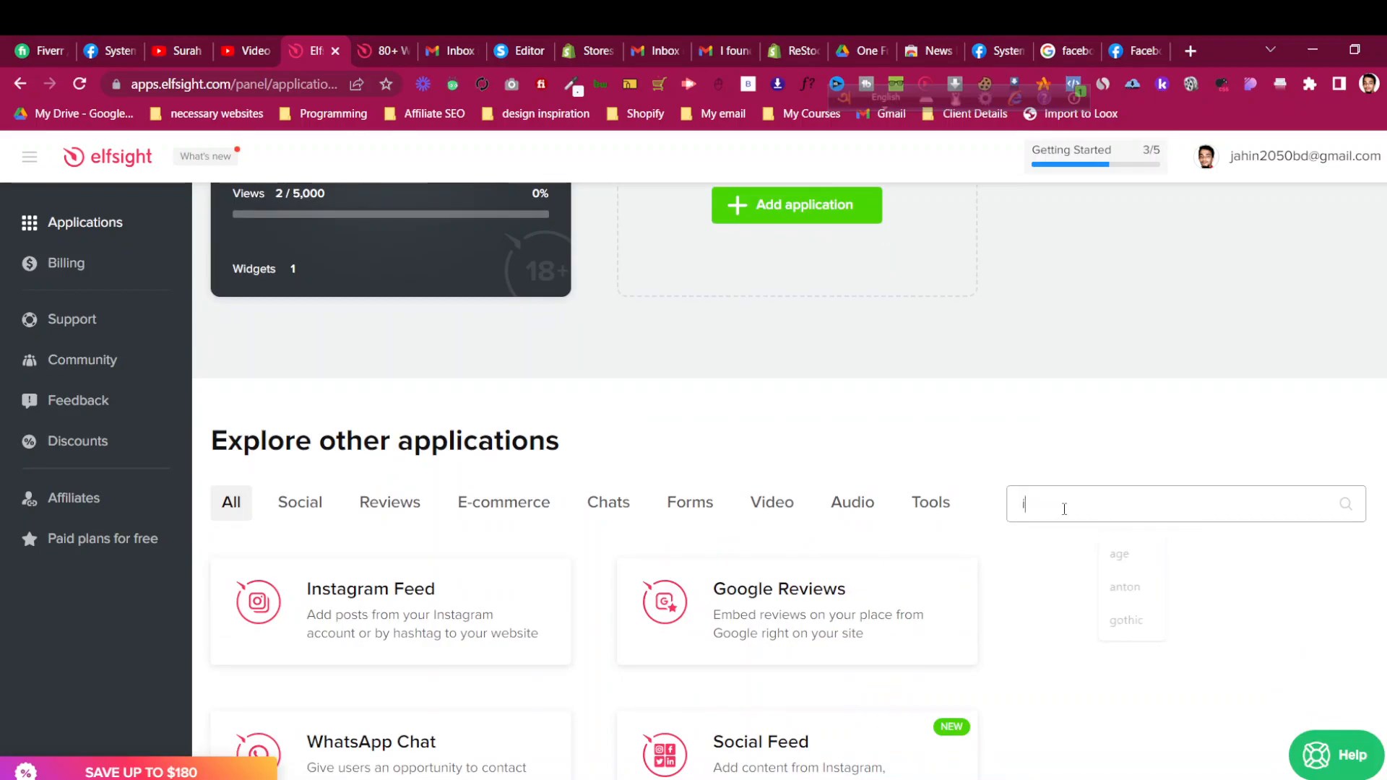
{"action": "type", "text": "int"}
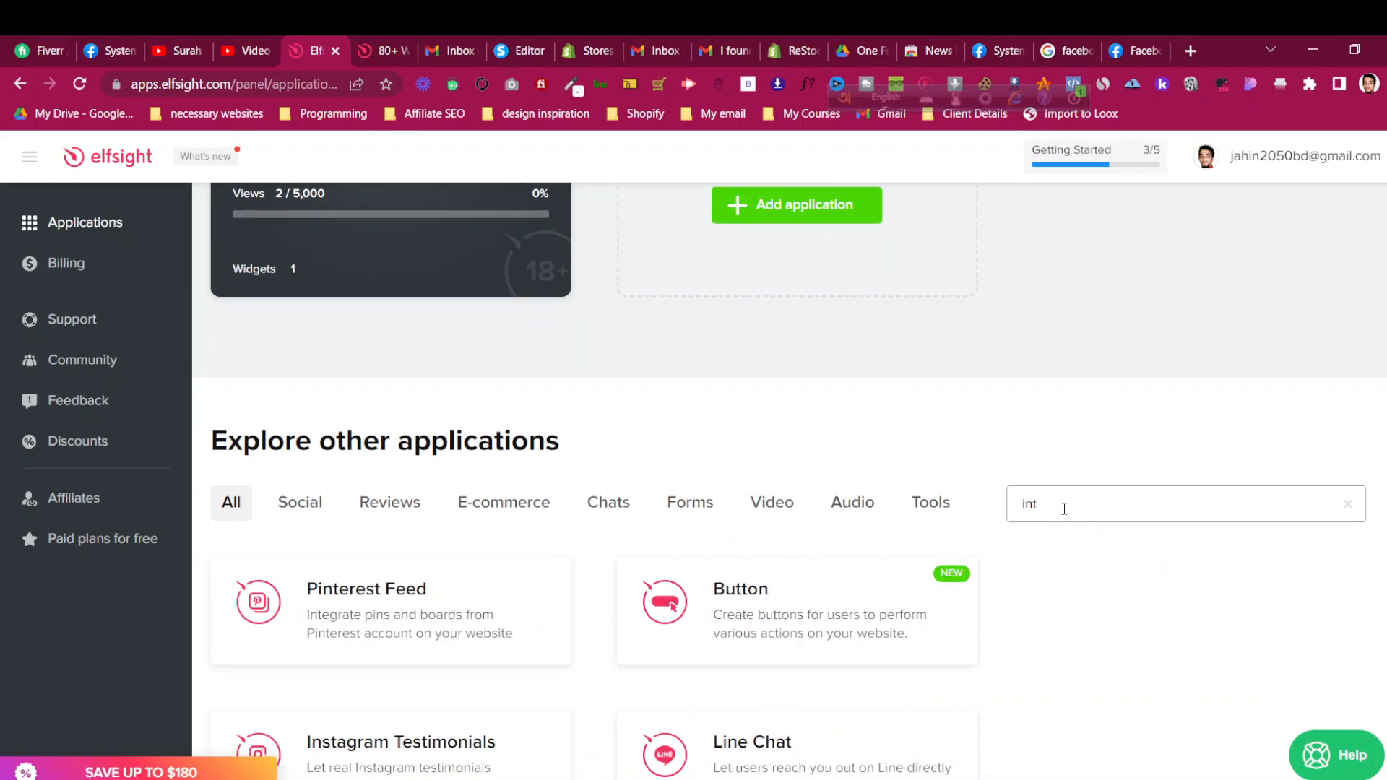
{"action": "type", "text": "insta"}
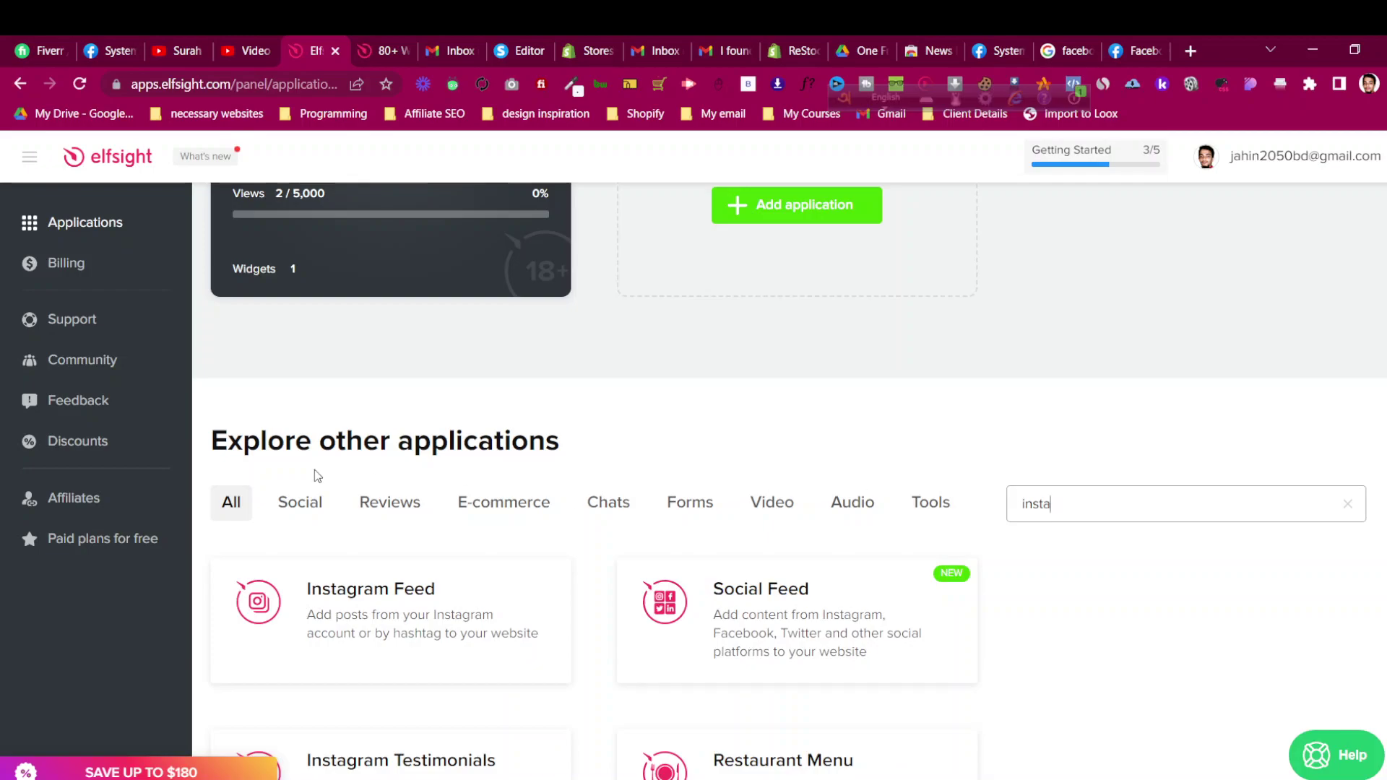
{"action": "left_click", "coordinate": [389, 622]}
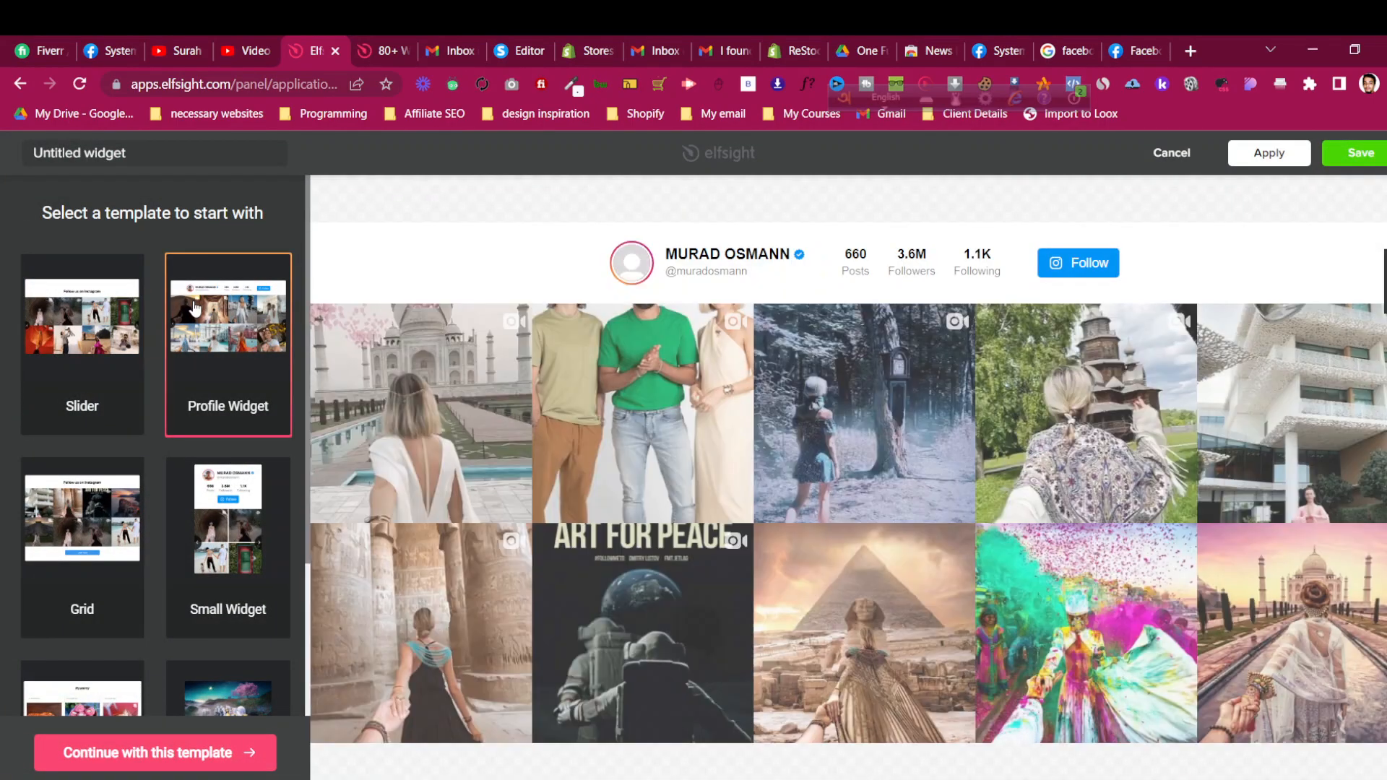
Compare the Slider and Small Widget templates, then continue with the Slider template
{"action": "left_click", "coordinate": [81, 328]}
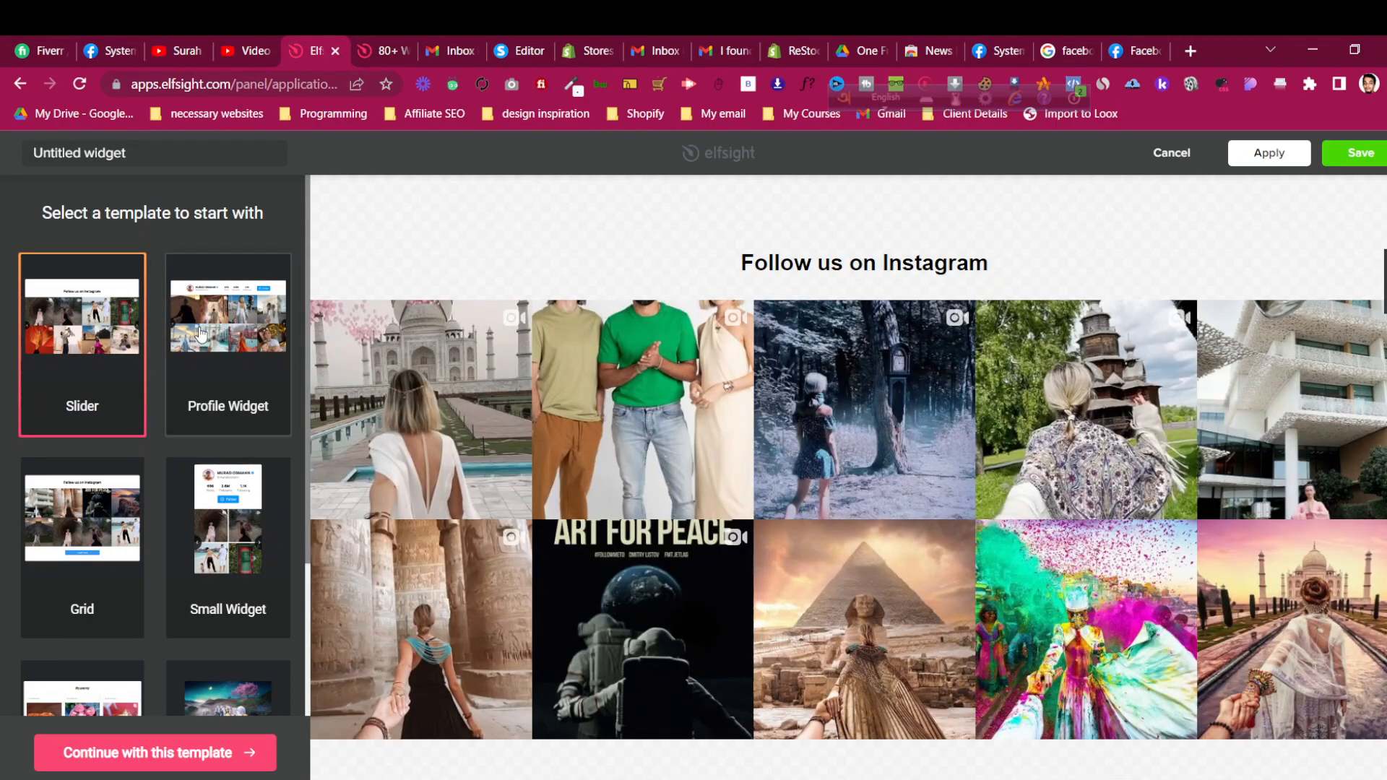
{"action": "mouse_move", "coordinate": [118, 480]}
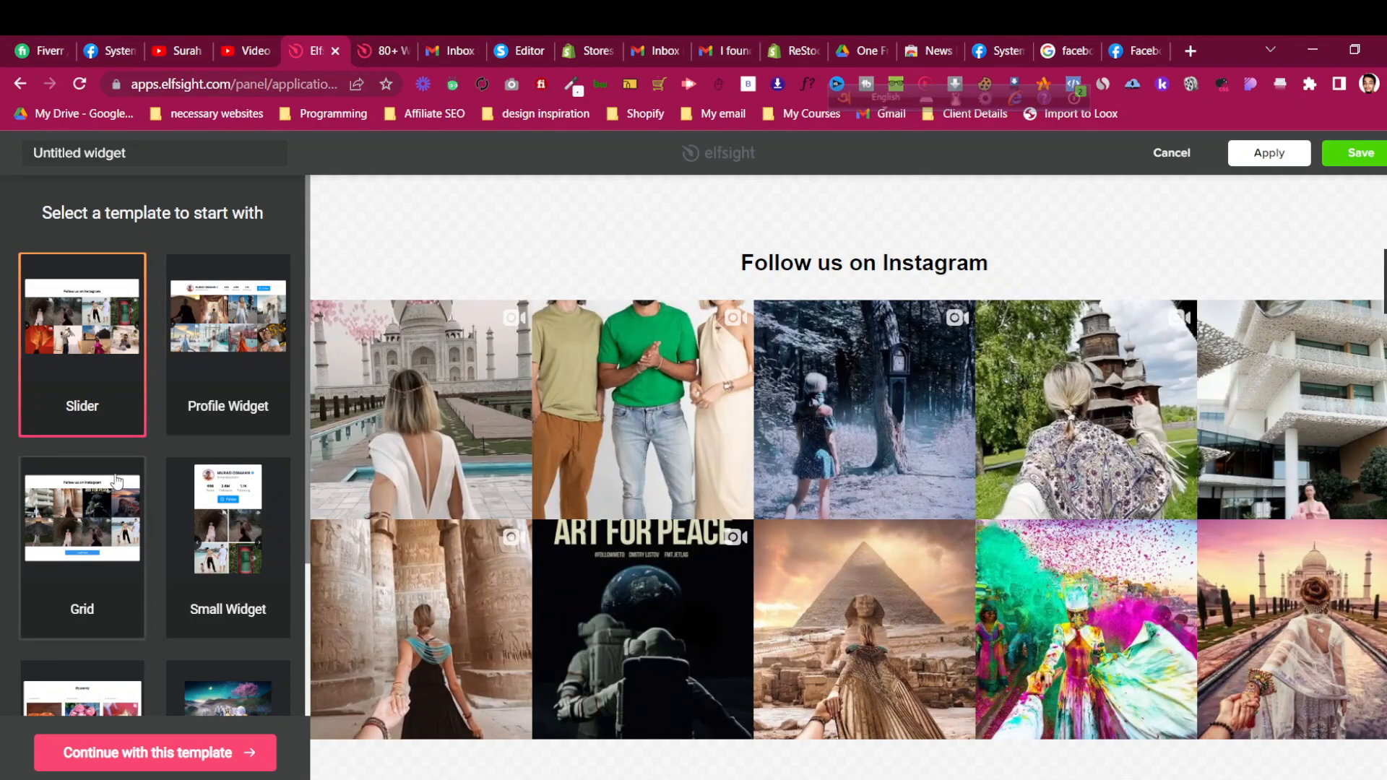
{"action": "left_click", "coordinate": [228, 517]}
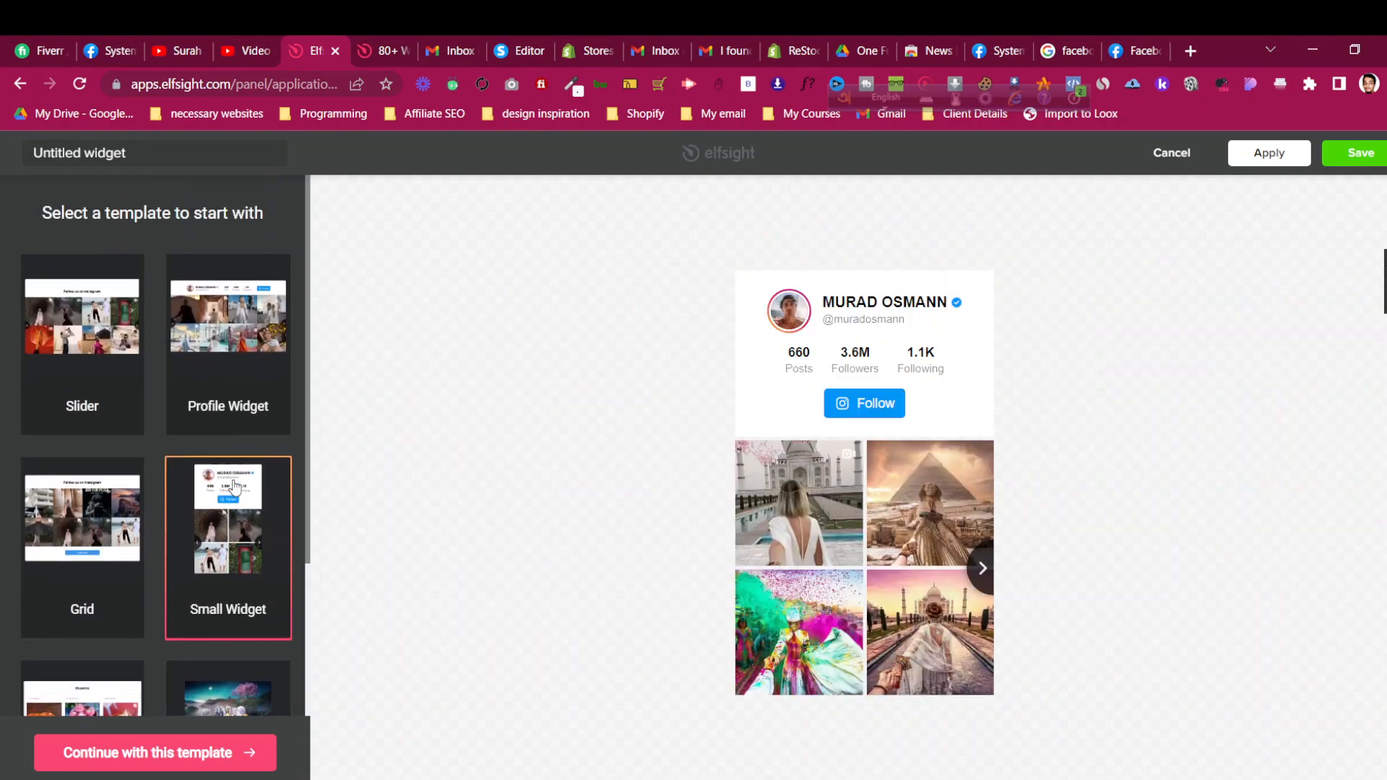
{"action": "left_click", "coordinate": [82, 328]}
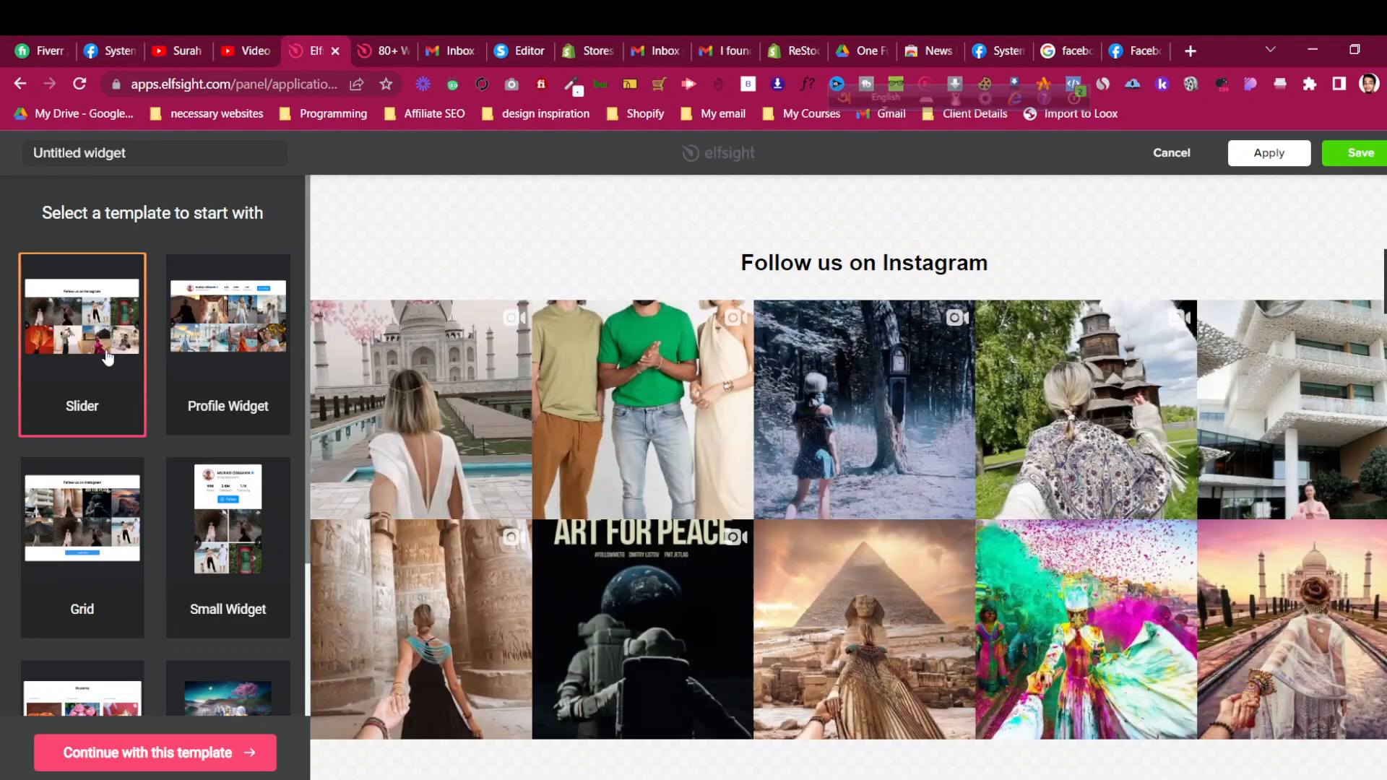
{"action": "mouse_move", "coordinate": [144, 427]}
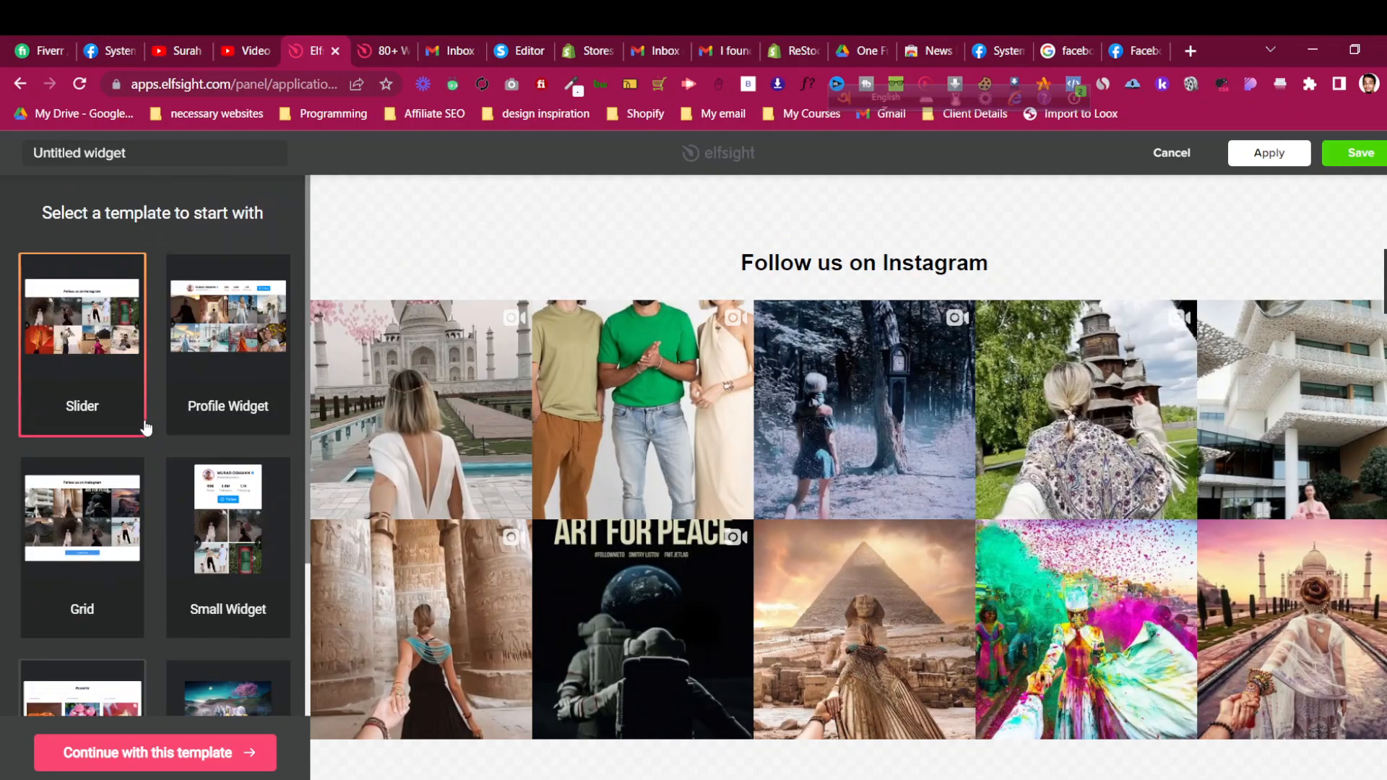
{"action": "left_click", "coordinate": [154, 752]}
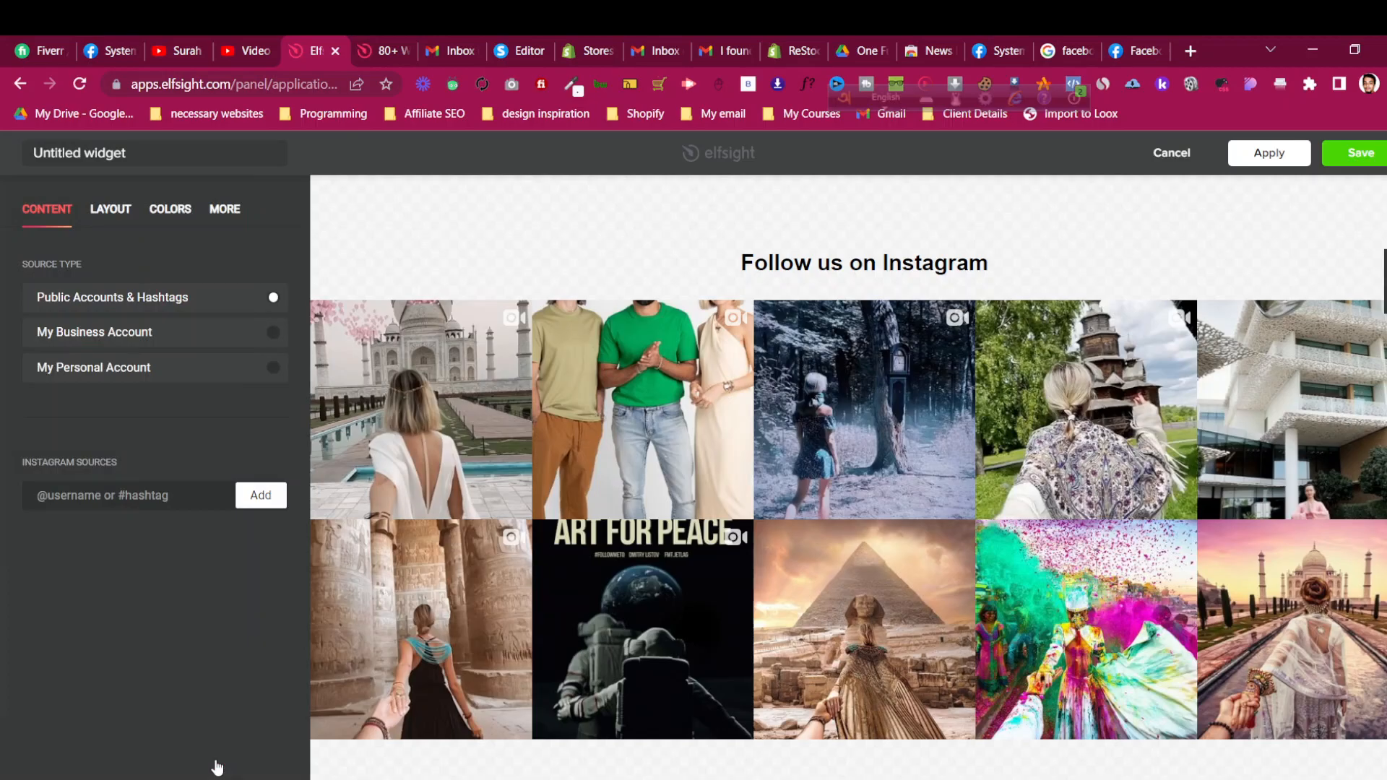
{"action": "mouse_move", "coordinate": [129, 302]}
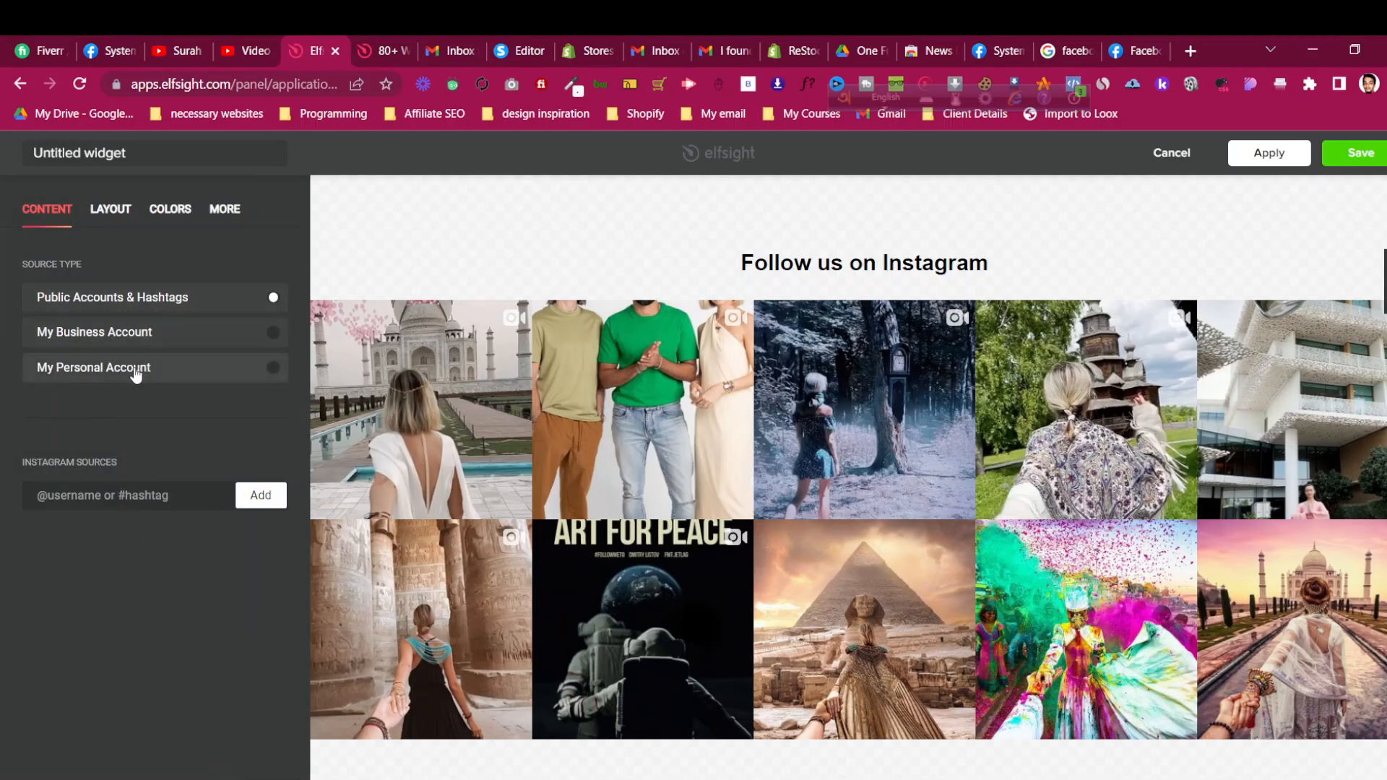
{"action": "mouse_move", "coordinate": [110, 209]}
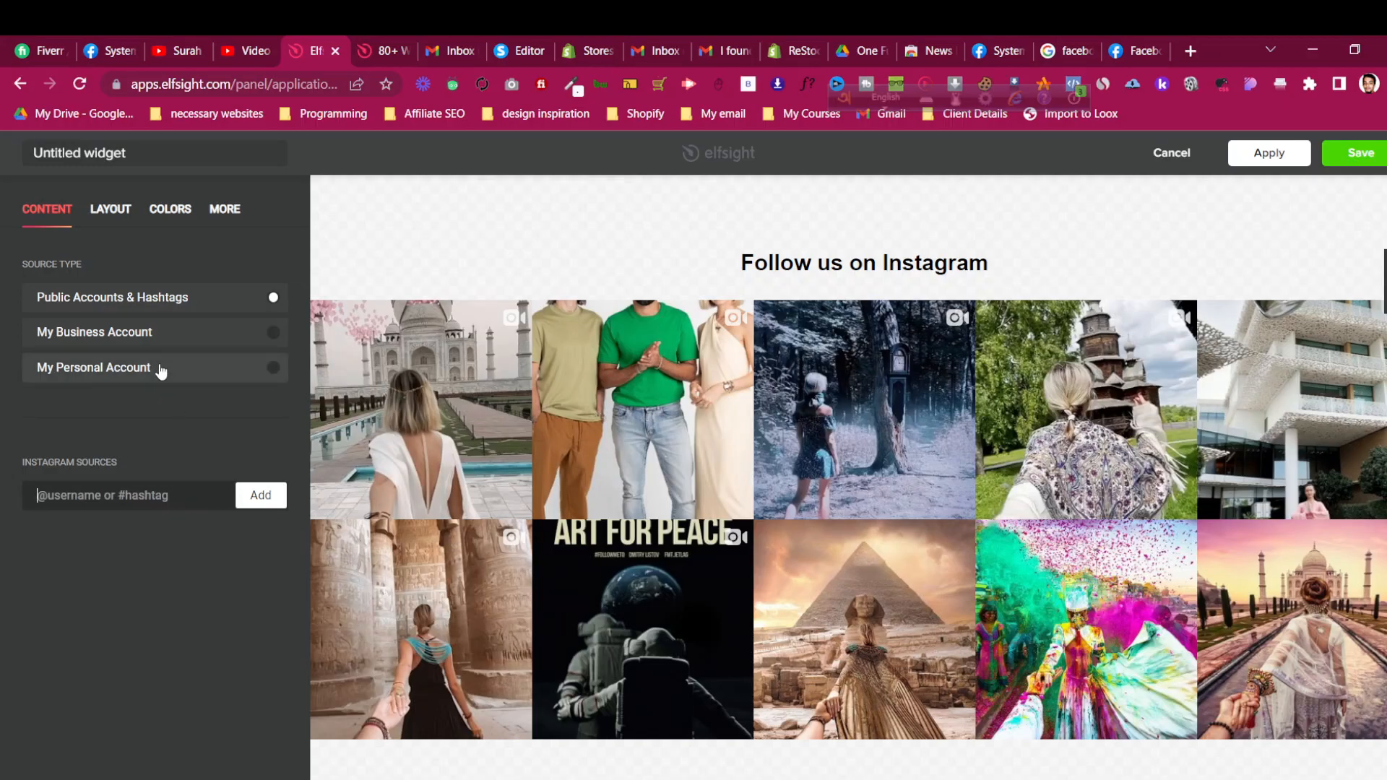
Switch the widget editor to Layout, showing Slider feed layout and Tile post template
{"action": "left_click", "coordinate": [110, 209]}
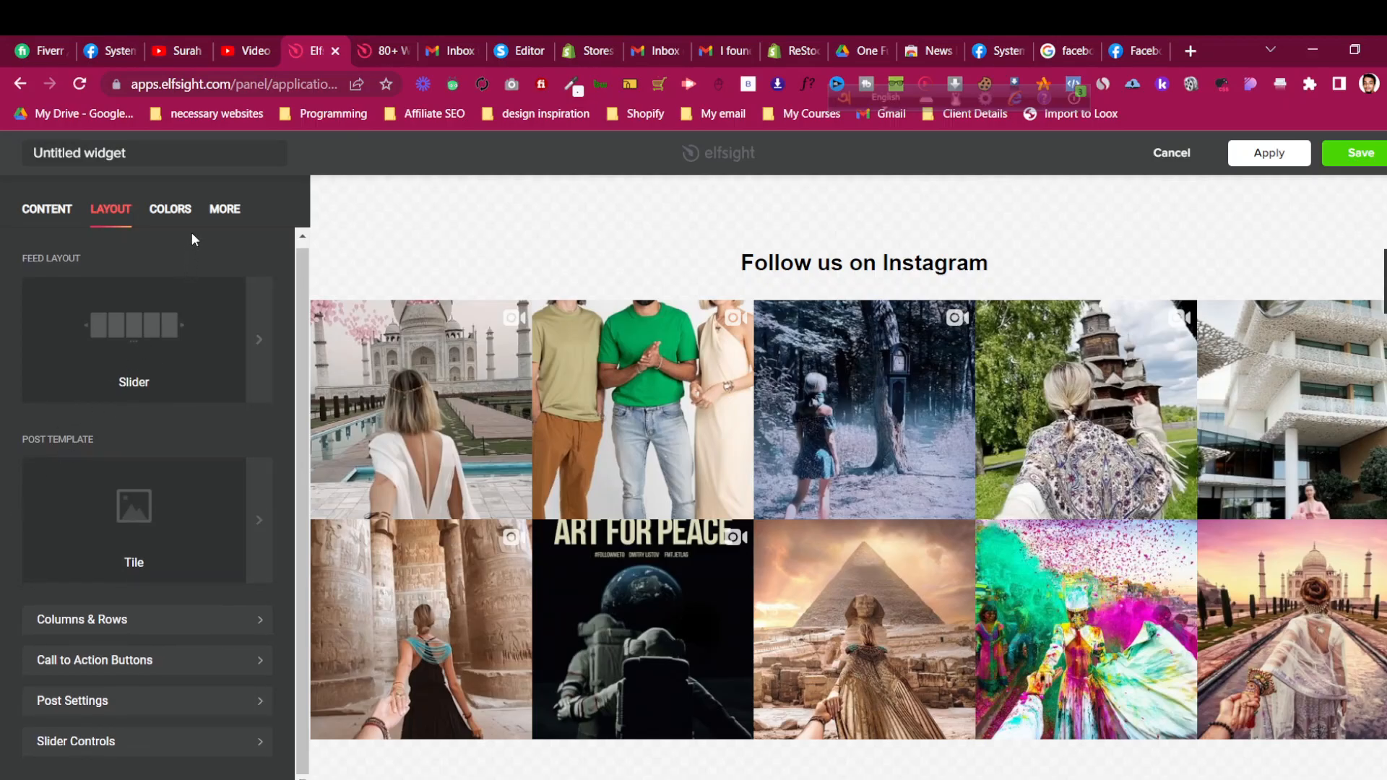
{"action": "left_click", "coordinate": [170, 208]}
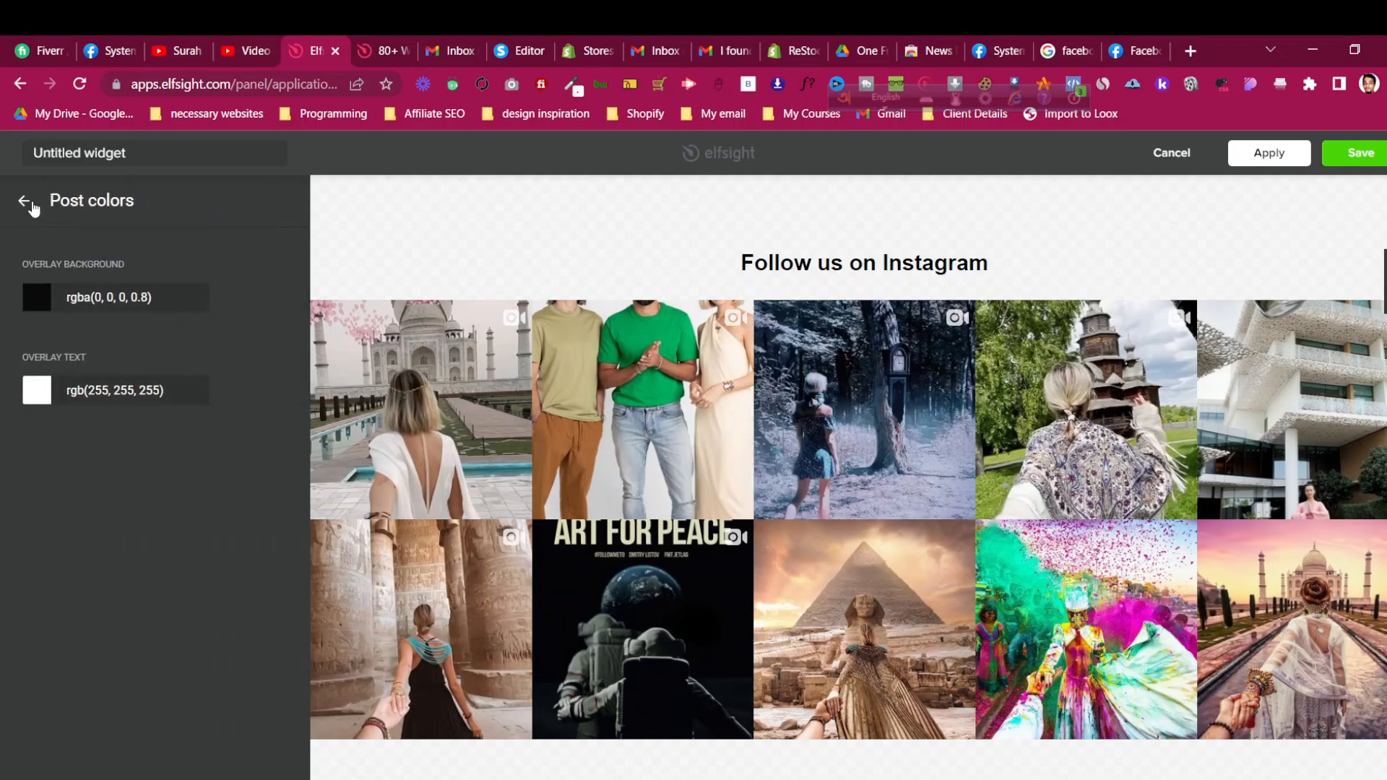
{"action": "left_click", "coordinate": [26, 201]}
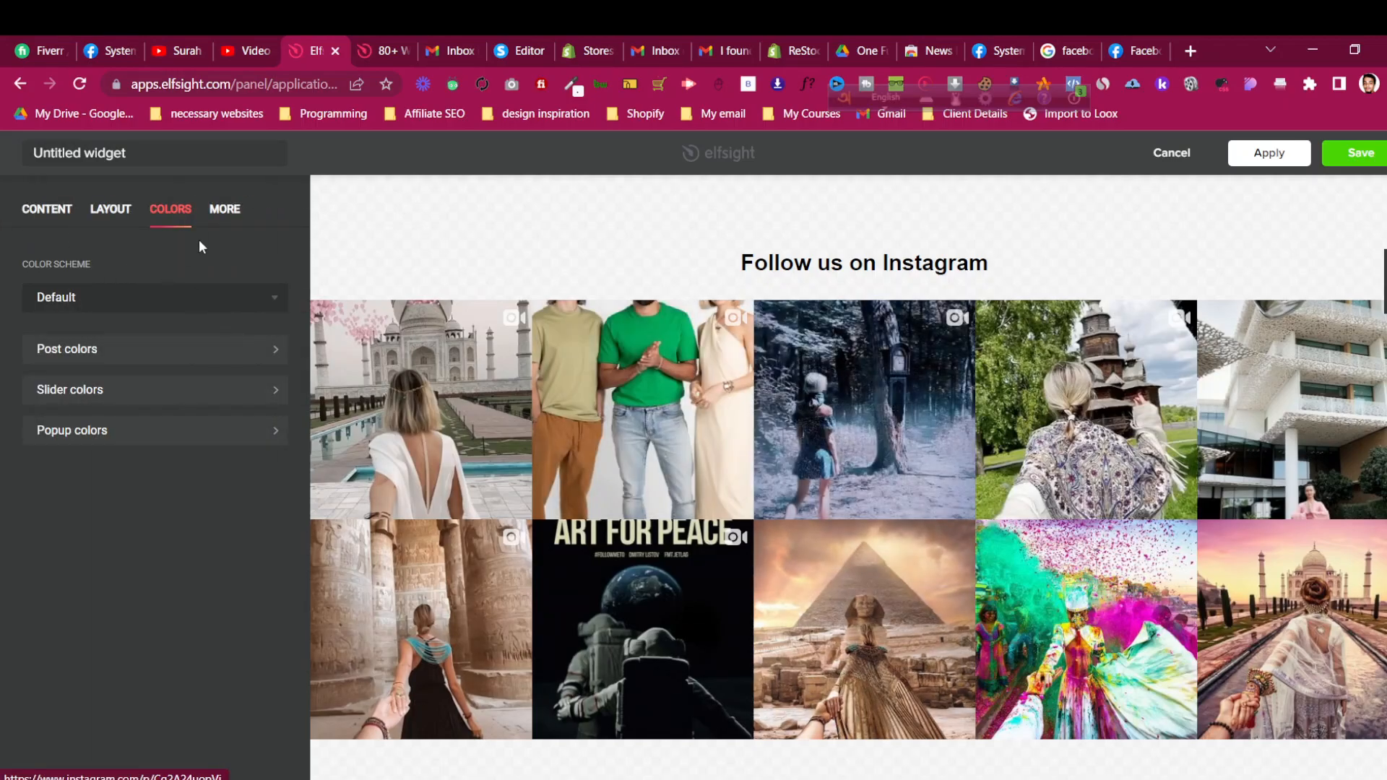
{"action": "left_click", "coordinate": [224, 209]}
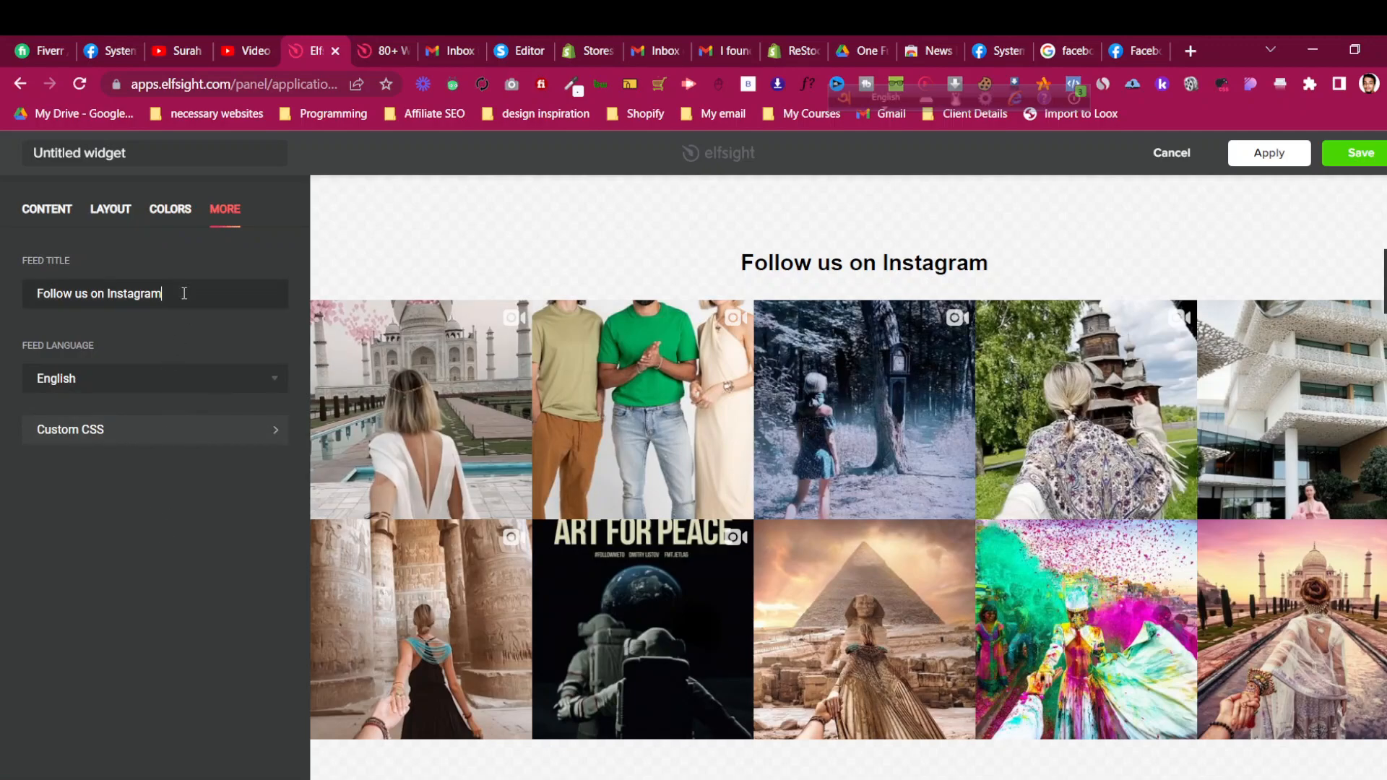
{"action": "triple_click", "coordinate": [99, 294]}
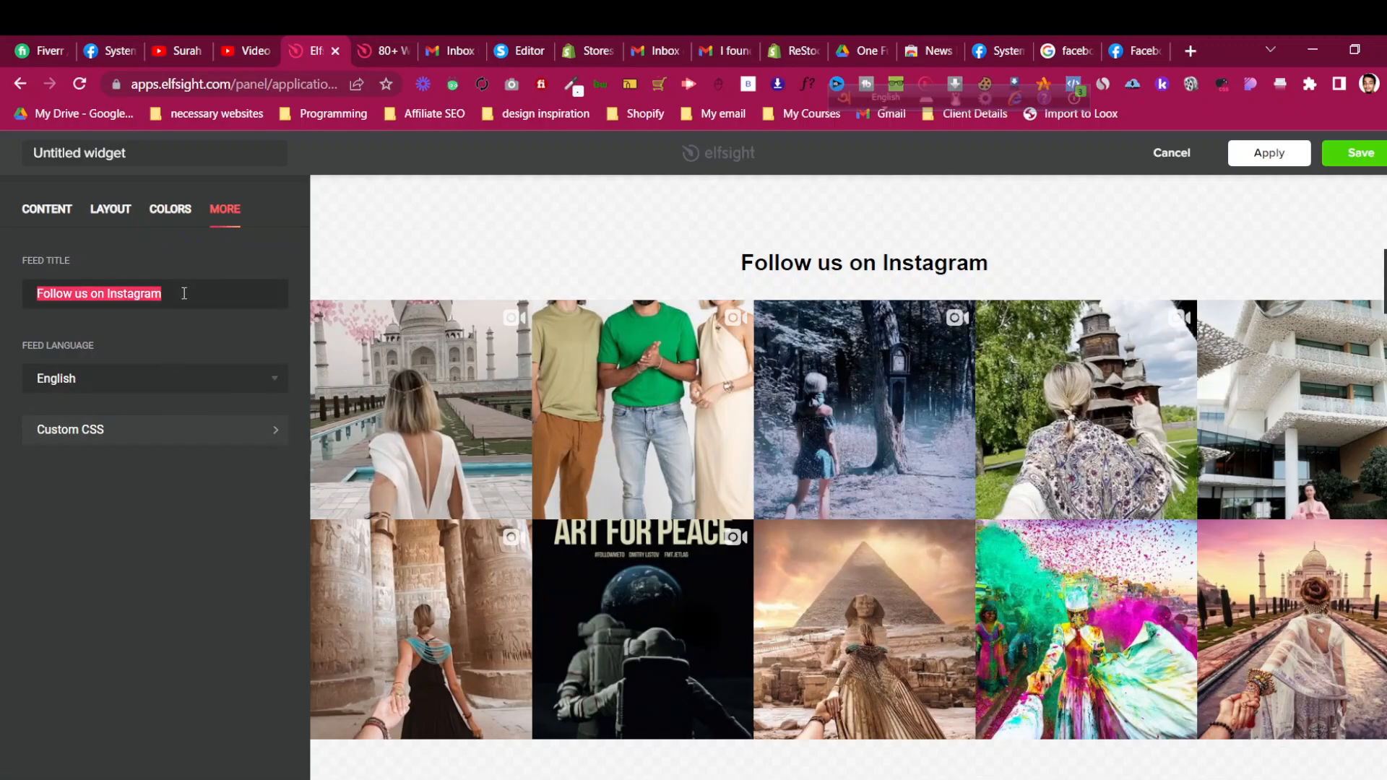
{"action": "type", "text": "@JAHI"}
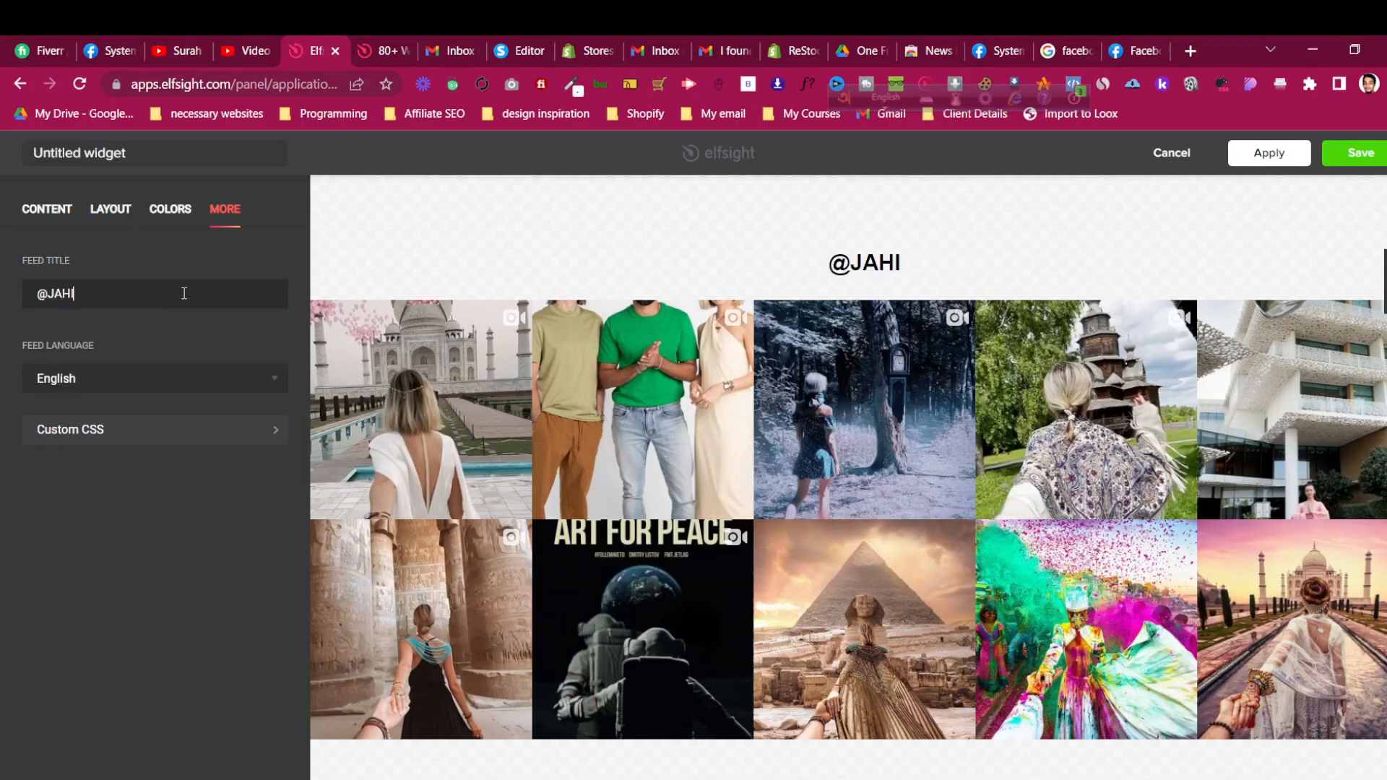
{"action": "type", "text": "N"}
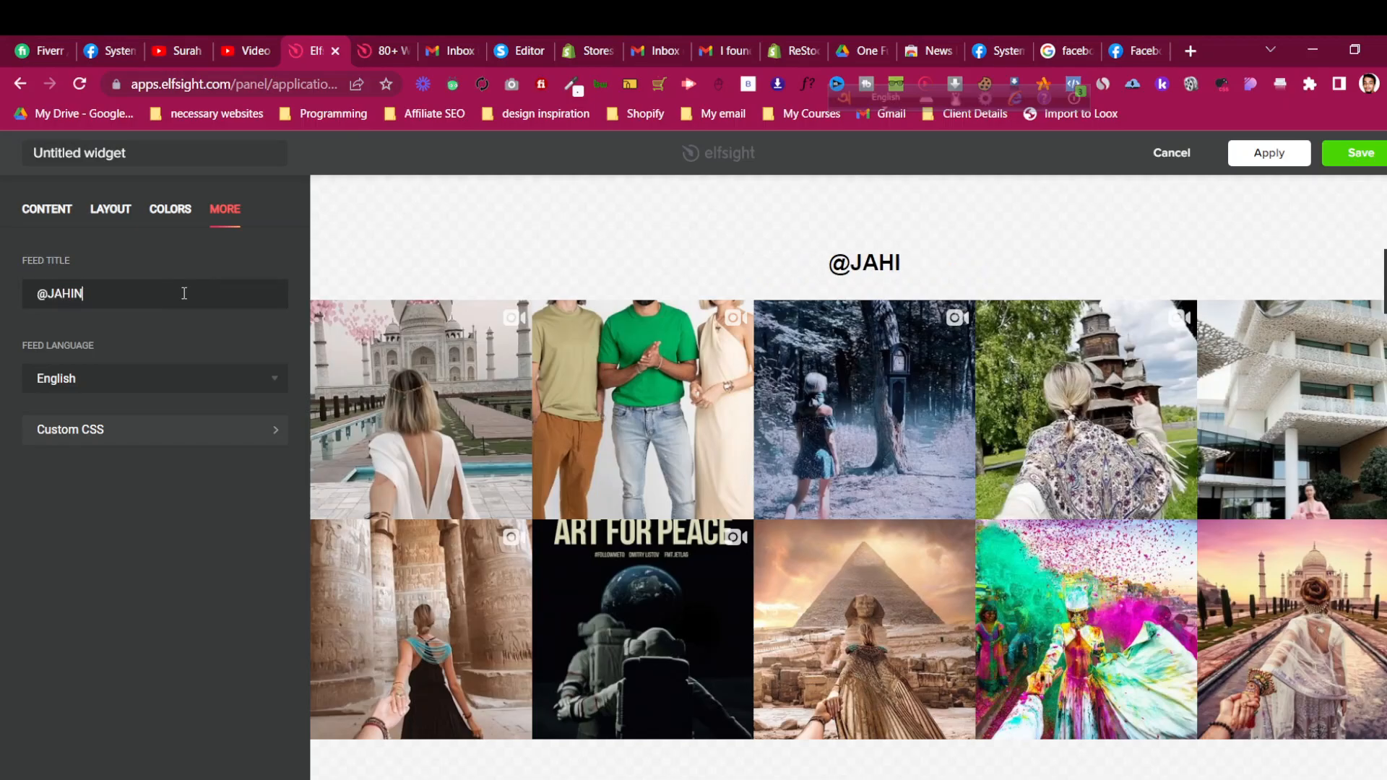
{"action": "type", "text": "_SHAHRIAR"}
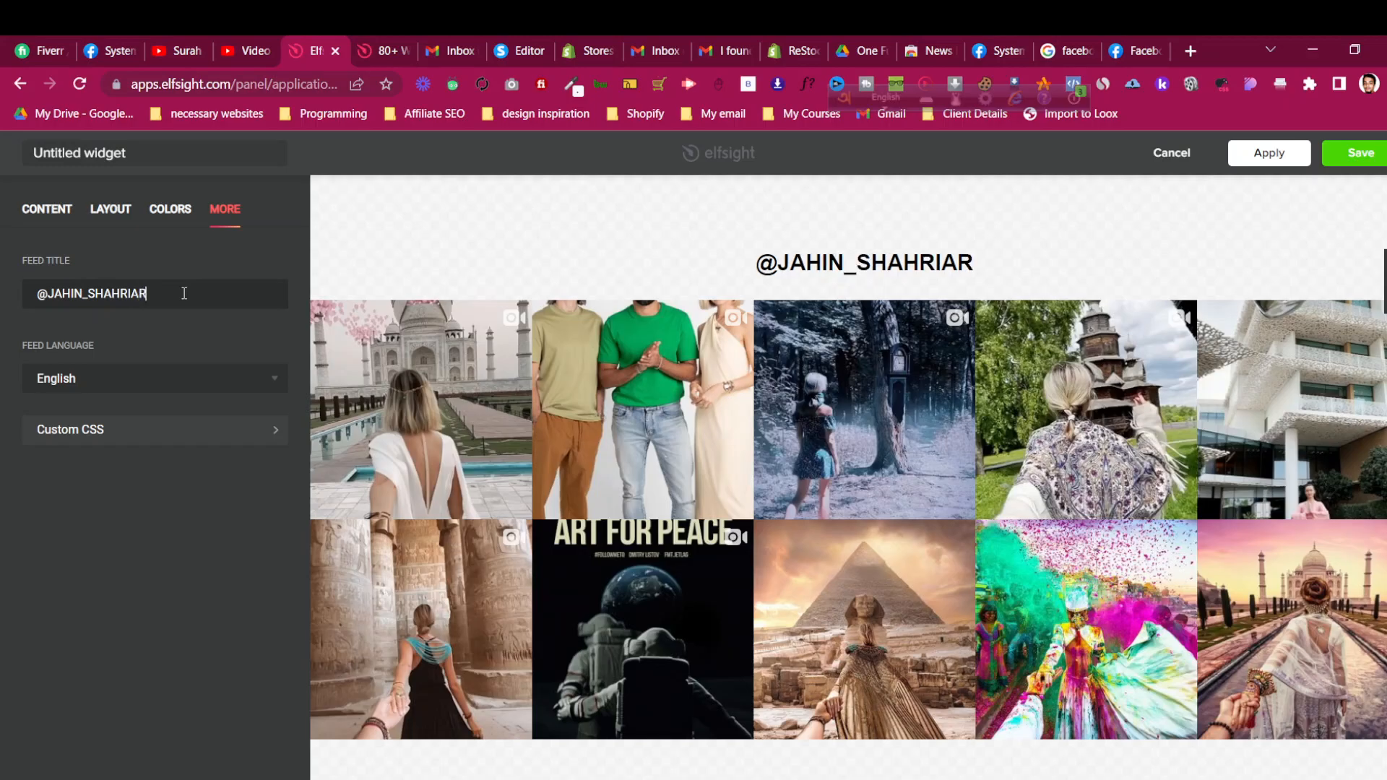
{"action": "left_click", "coordinate": [46, 209]}
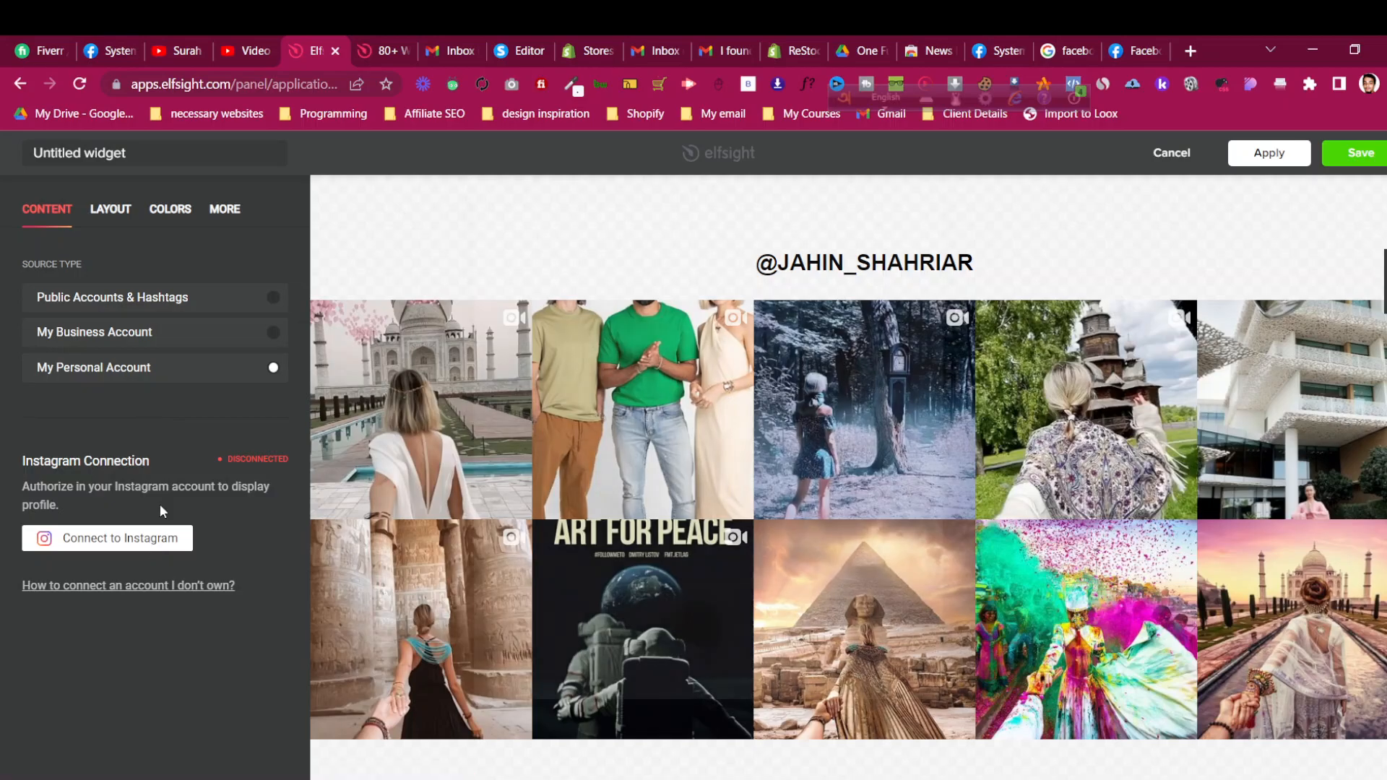
Connect the personal Instagram account by allowing media access, then save the widget
{"action": "left_click", "coordinate": [107, 538]}
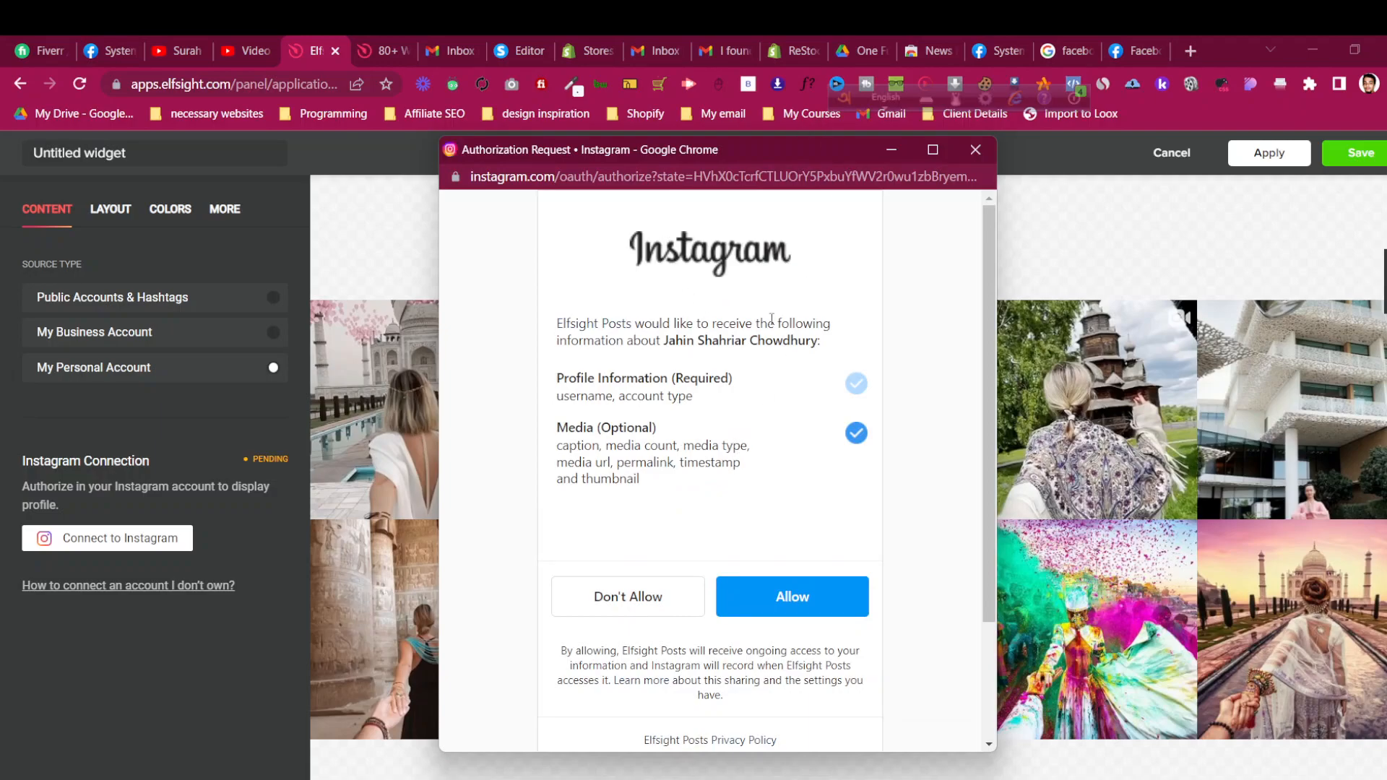
{"action": "scroll", "scroll_direction": "down", "scroll_amount": 3}
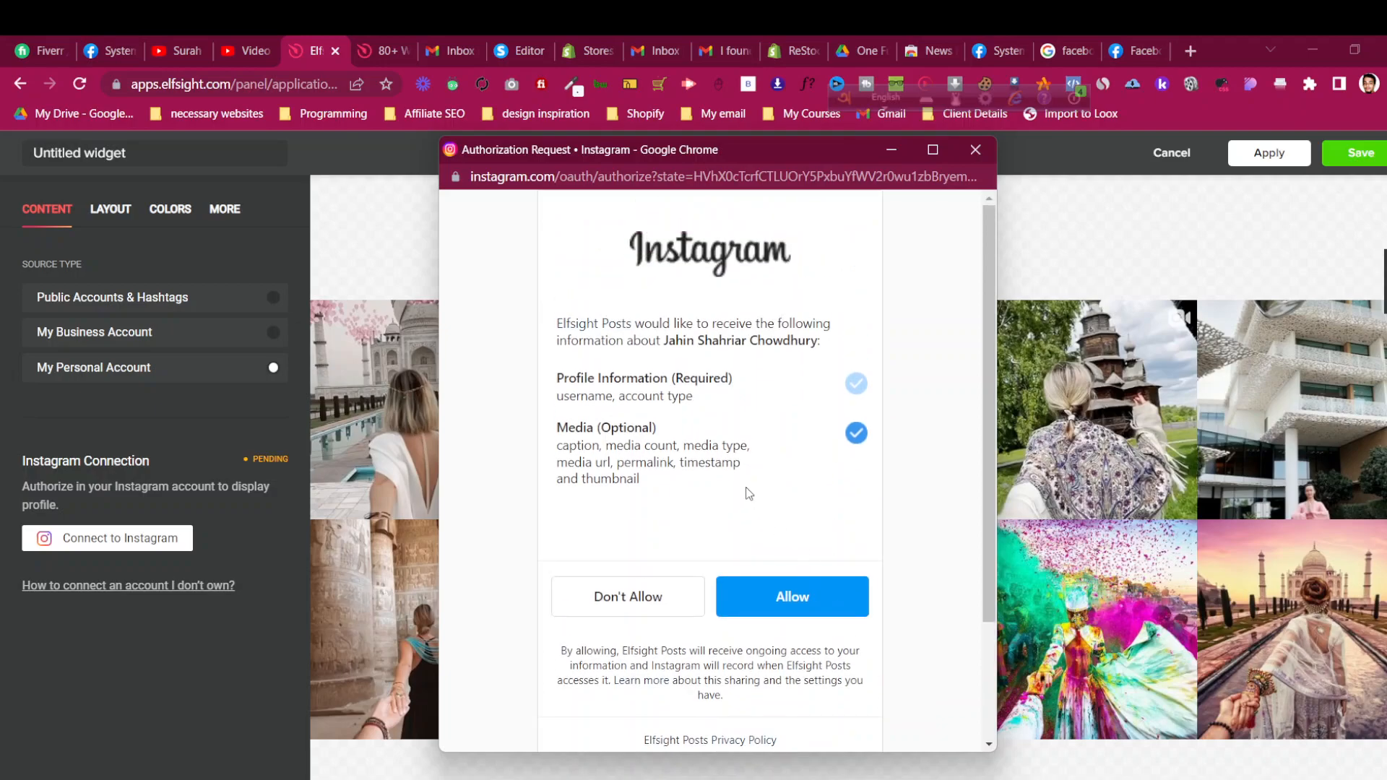
{"action": "left_click", "coordinate": [792, 596]}
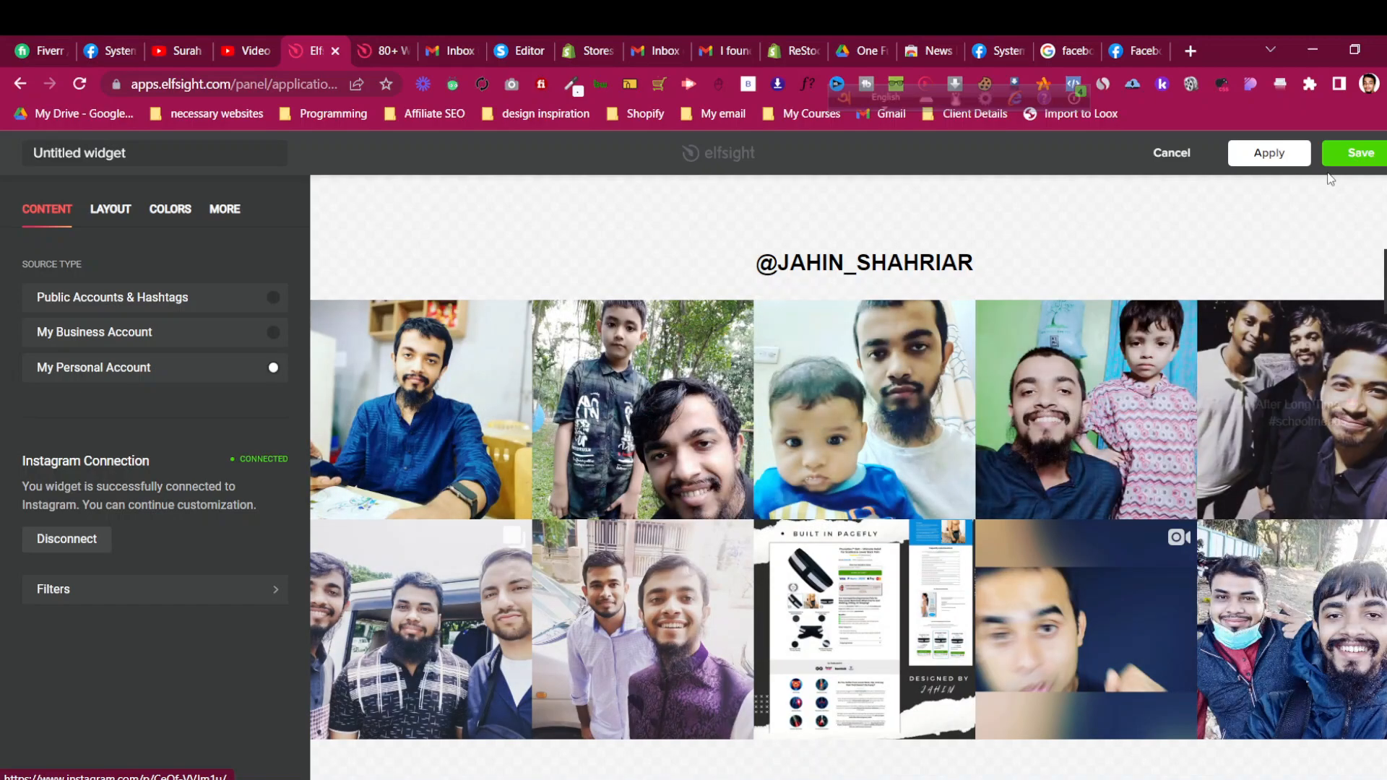
{"action": "left_click", "coordinate": [1361, 152]}
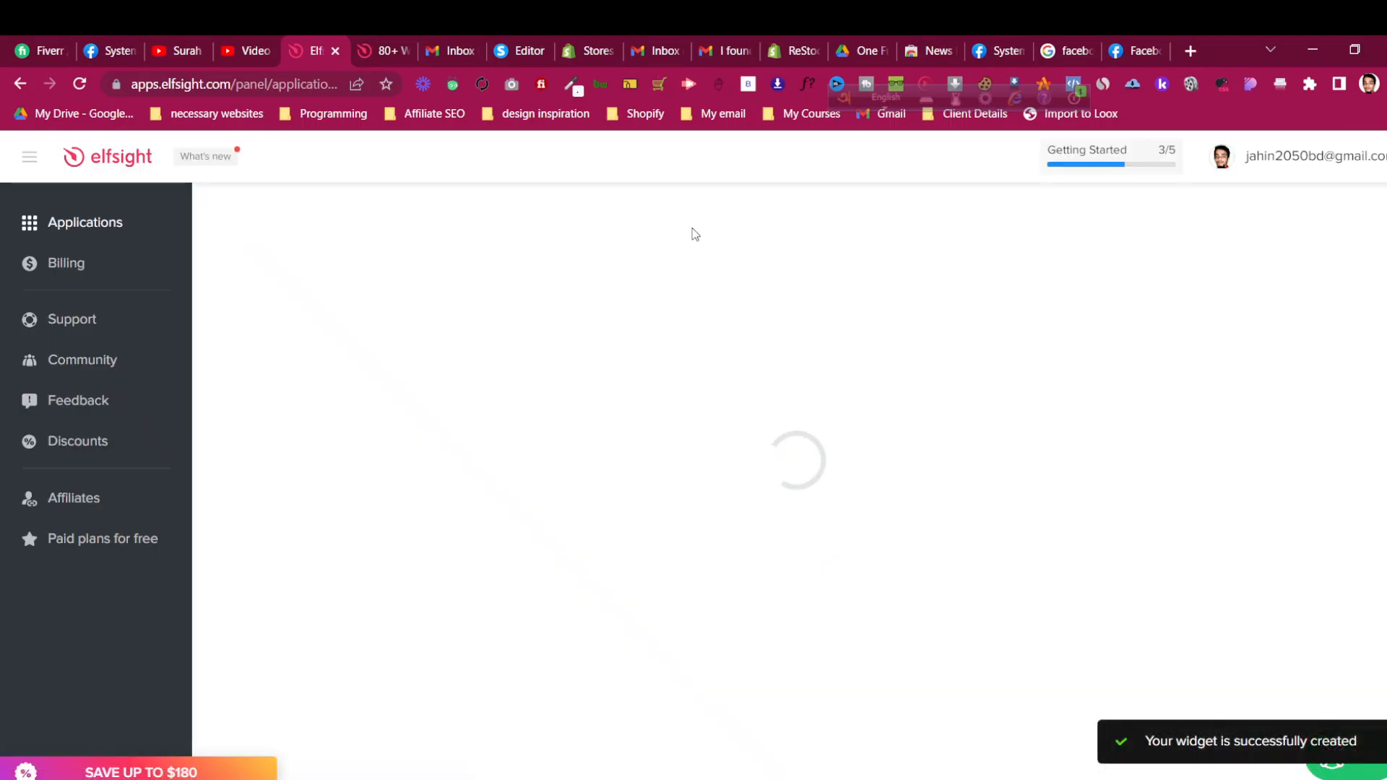
{"action": "mouse_move", "coordinate": [713, 417]}
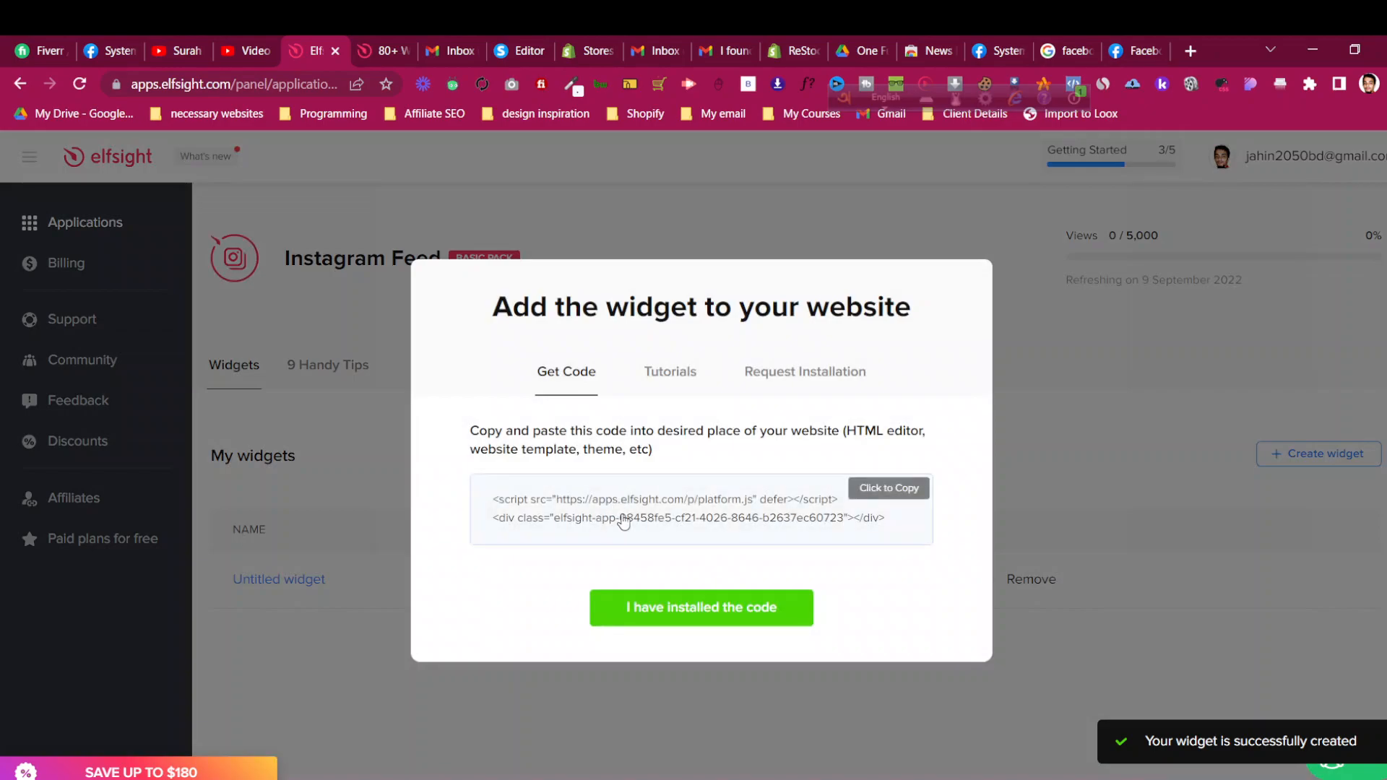
Copy the widget's embed code from the Add the widget to your website dialog
{"action": "left_click", "coordinate": [888, 487]}
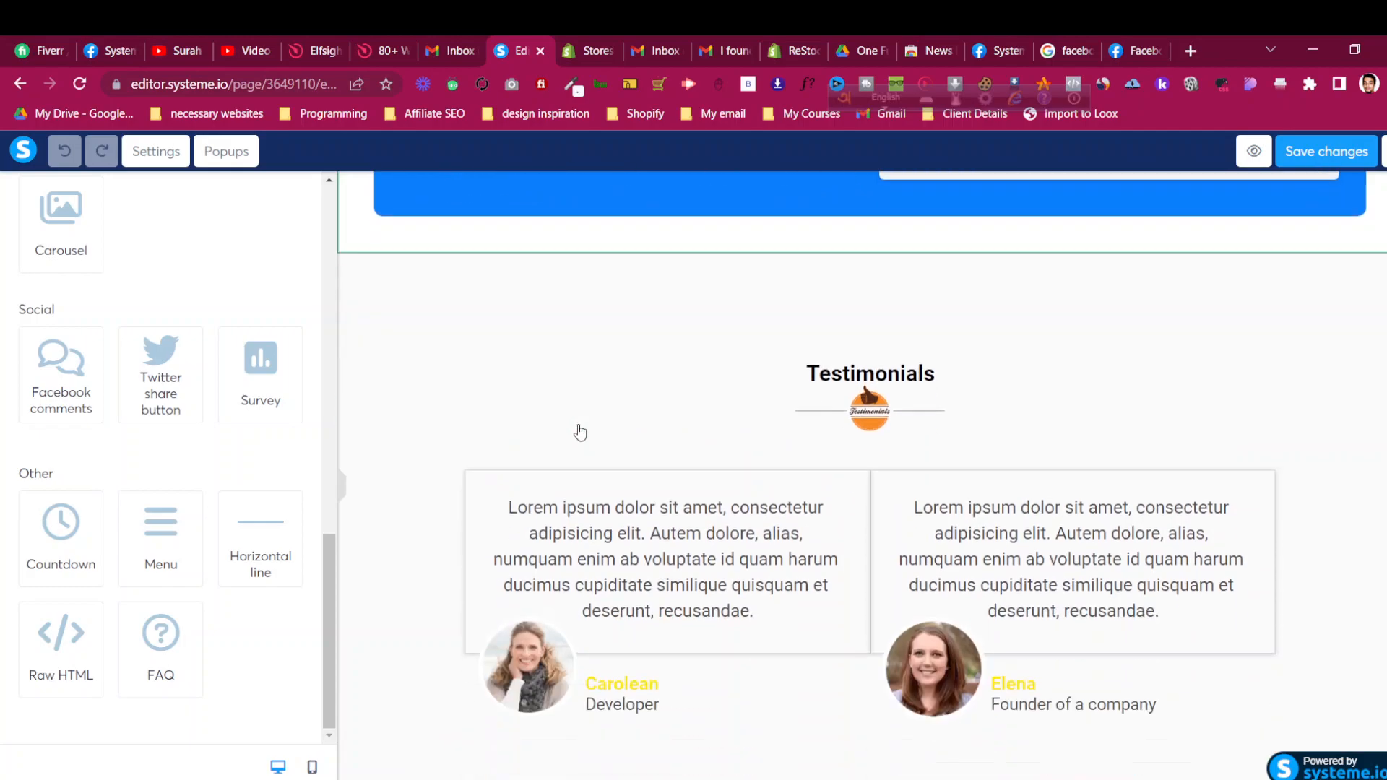
Scroll the Elements panel to Other and place Raw HTML below the Testimonials section
{"action": "left_click", "coordinate": [580, 431]}
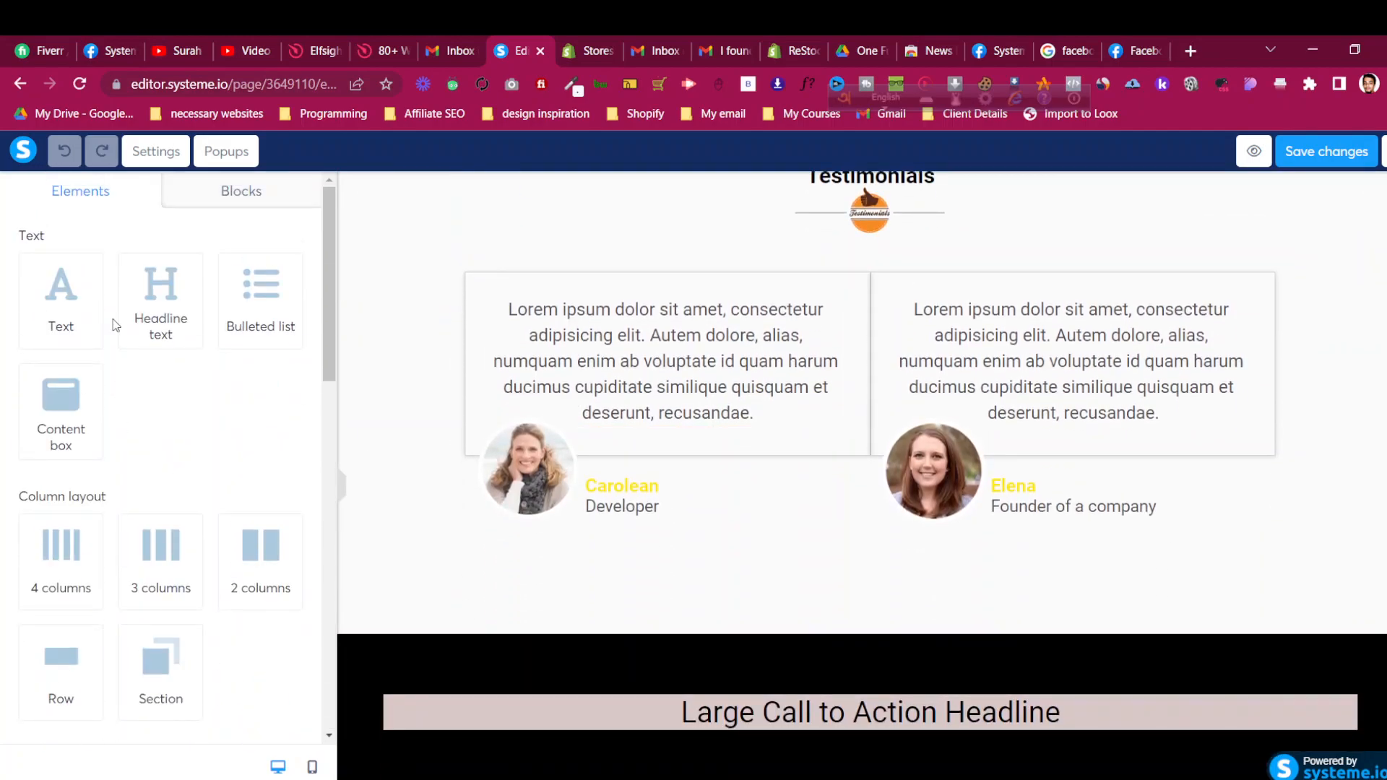
{"action": "mouse_move", "coordinate": [166, 698]}
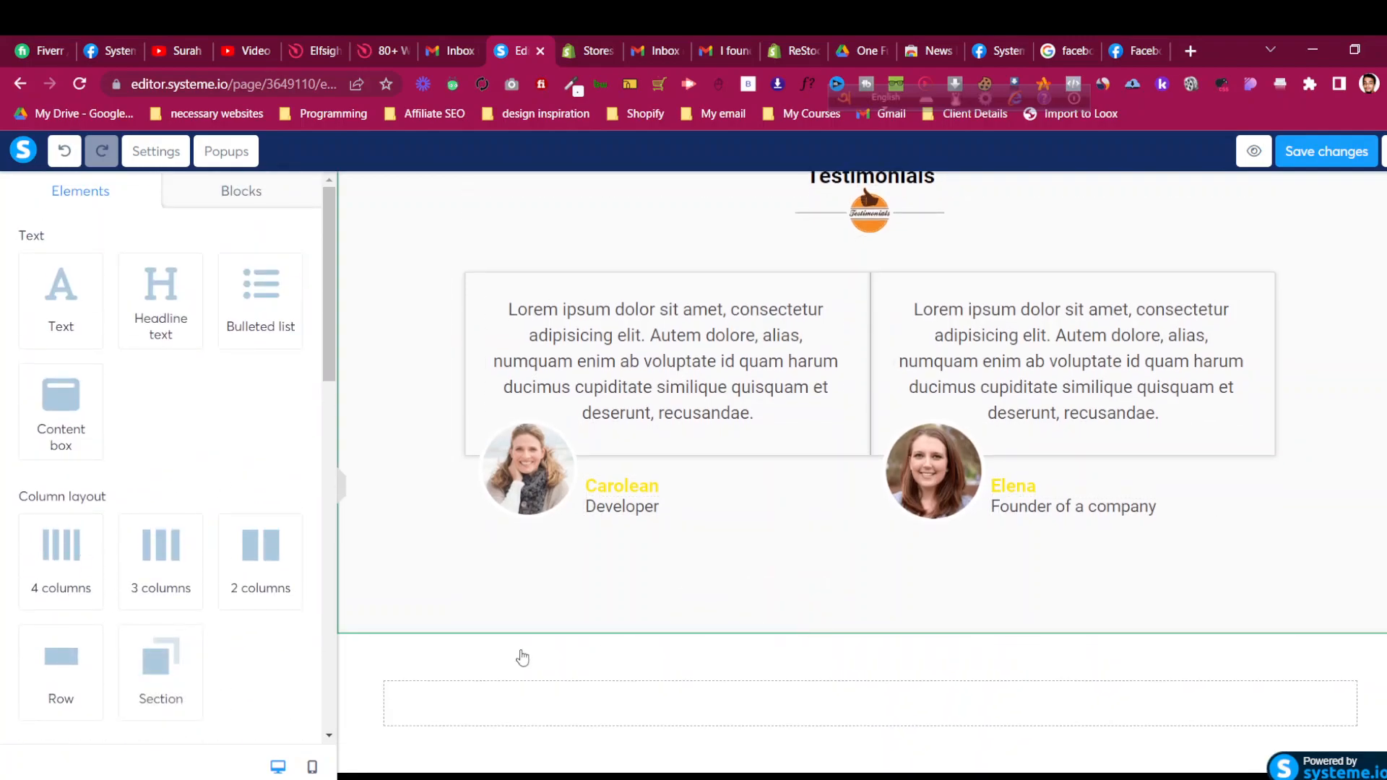
{"action": "scroll", "scroll_direction": "down", "scroll_amount": 3}
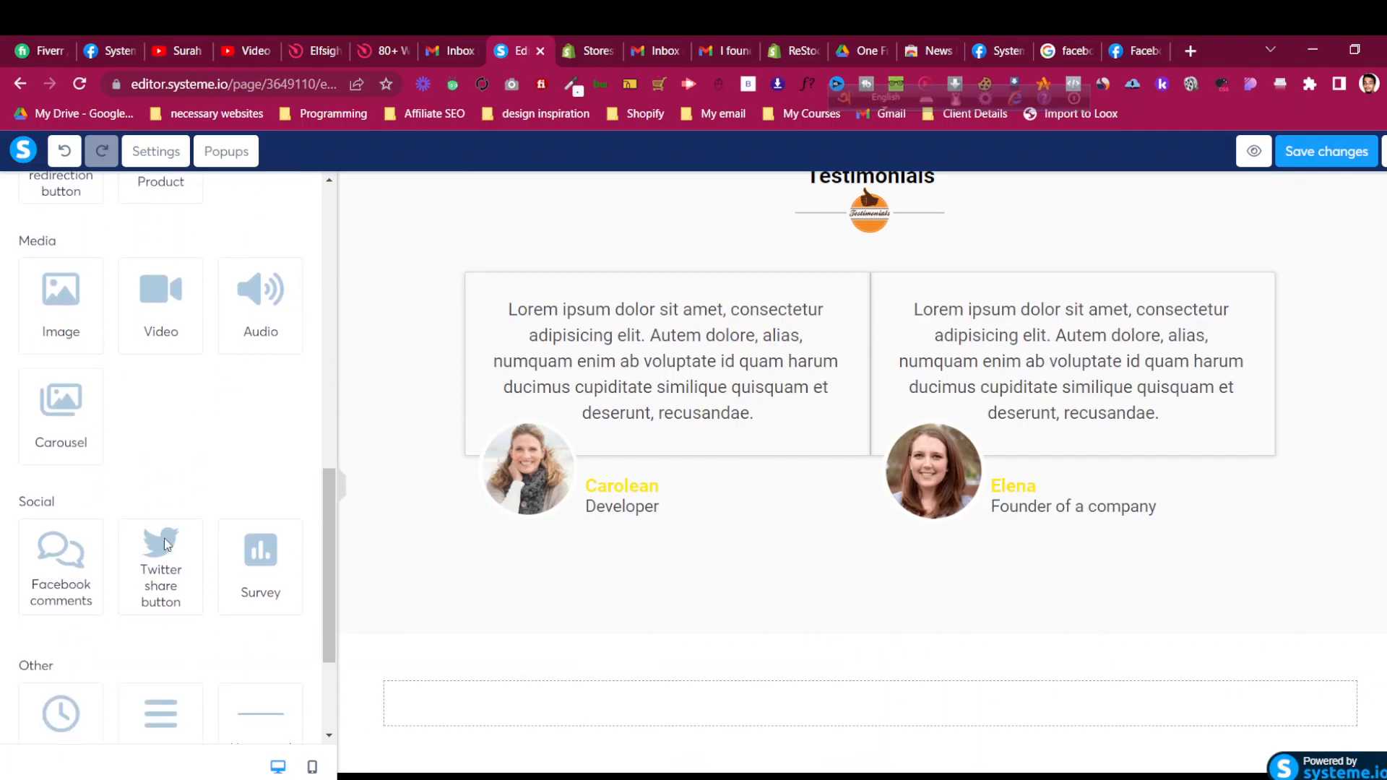
{"action": "scroll", "scroll_direction": "down", "scroll_amount": 3}
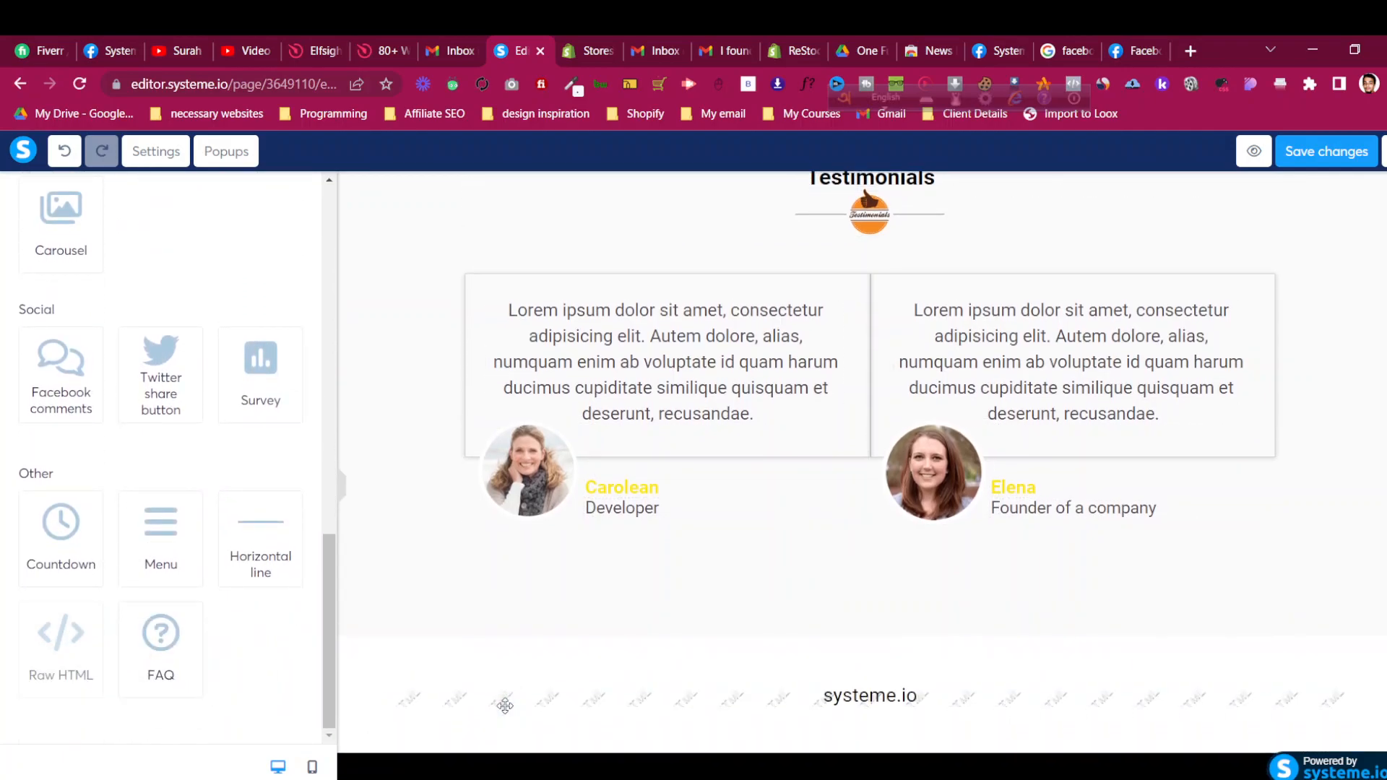
Replace the Raw HTML placeholder with the Elfsight platform.js script and save the page
{"action": "left_click", "coordinate": [870, 694]}
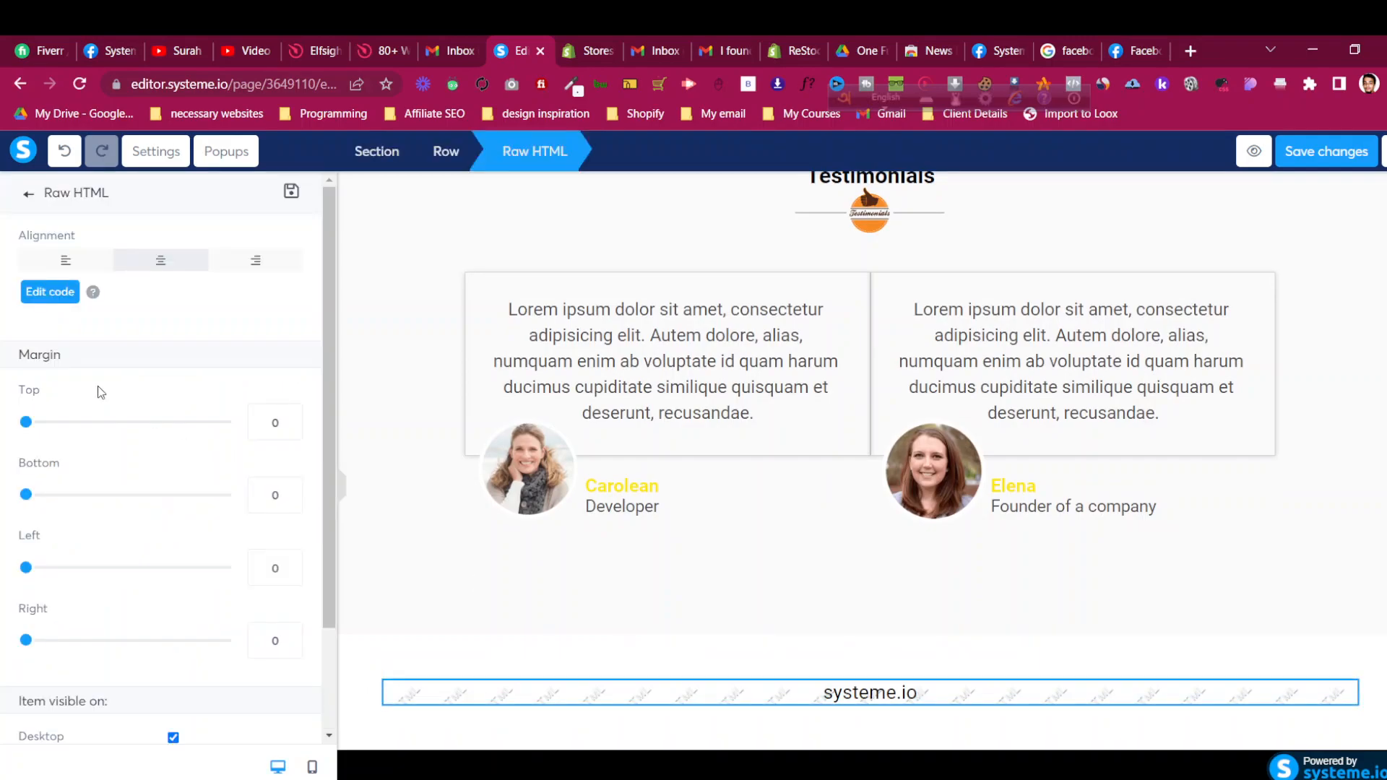
{"action": "left_click", "coordinate": [49, 292]}
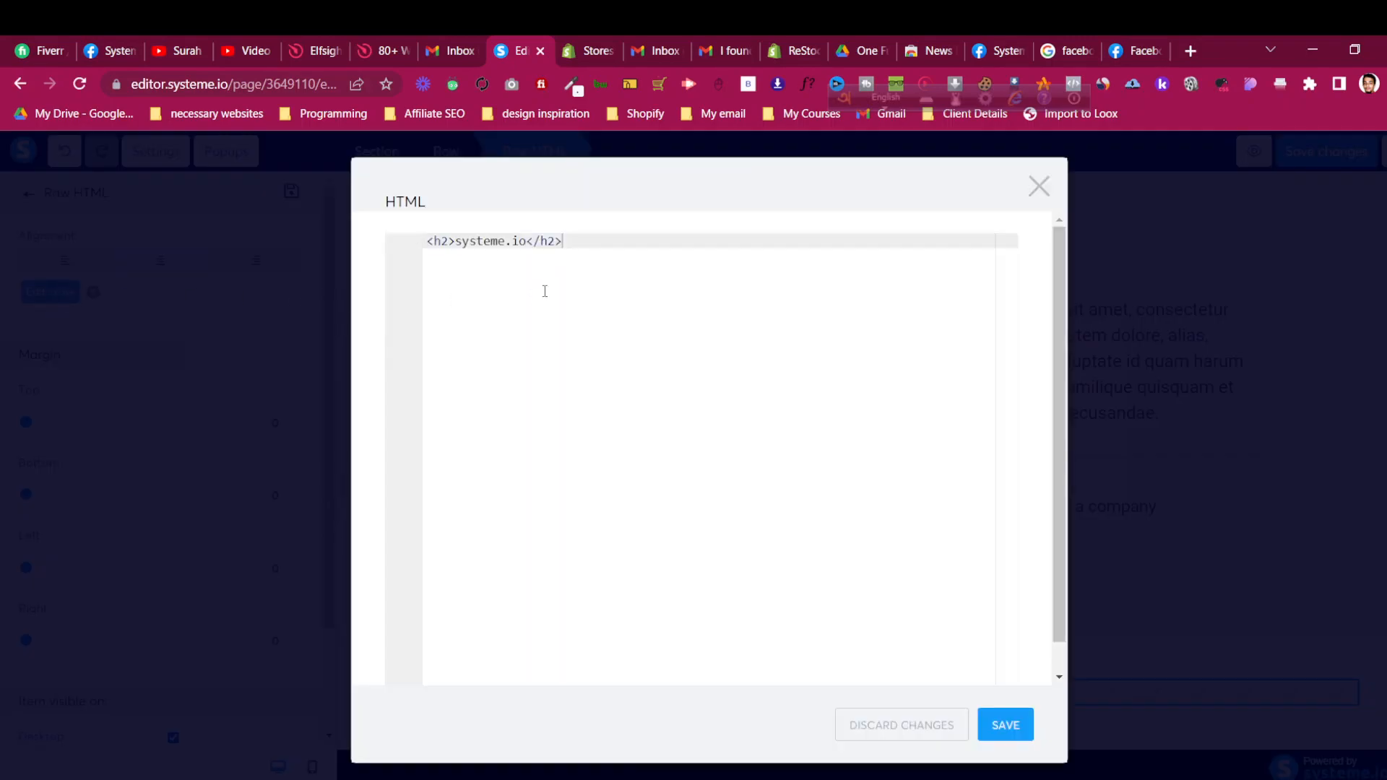
{"action": "key", "text": "ctrl+a"}
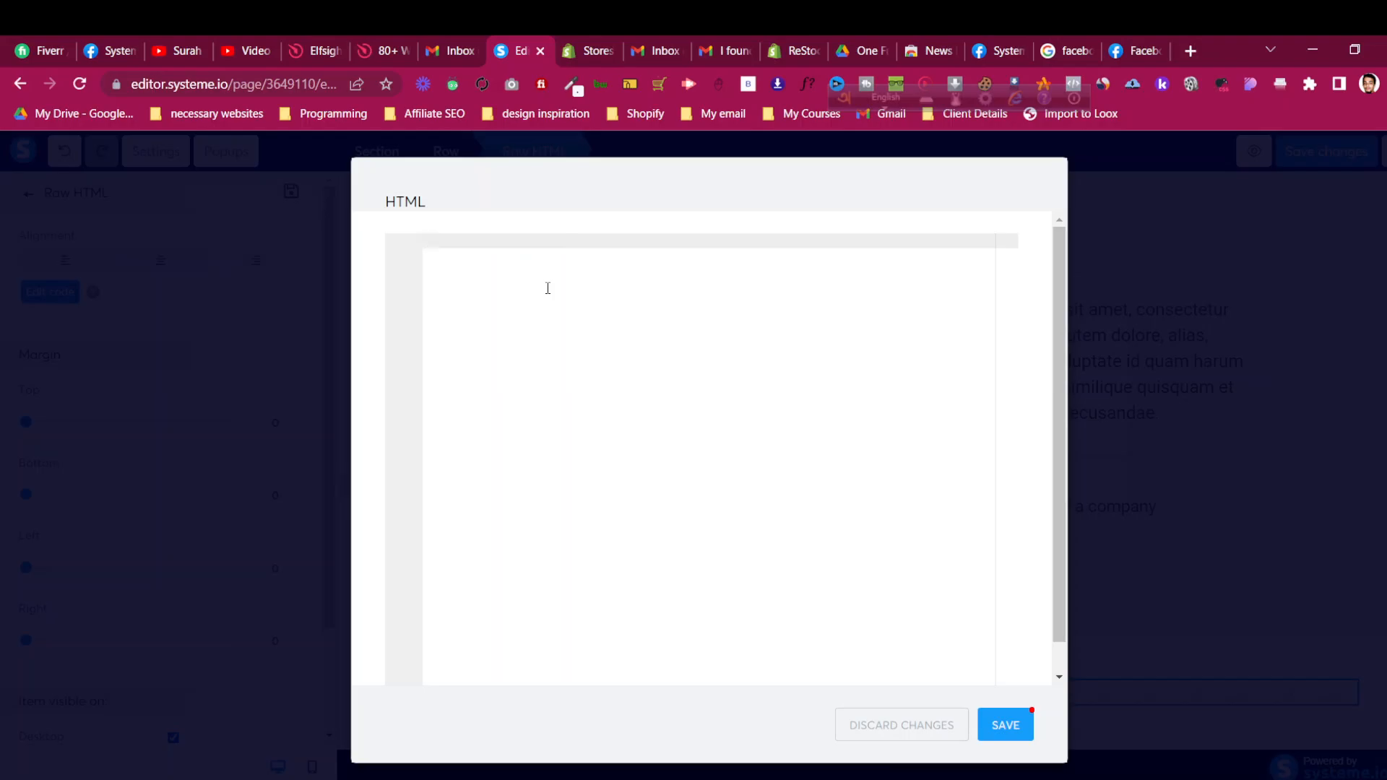
{"action": "type", "text": "<script src=\"https://apps.elfsight.com/p/platform.js\" defer></script>"}
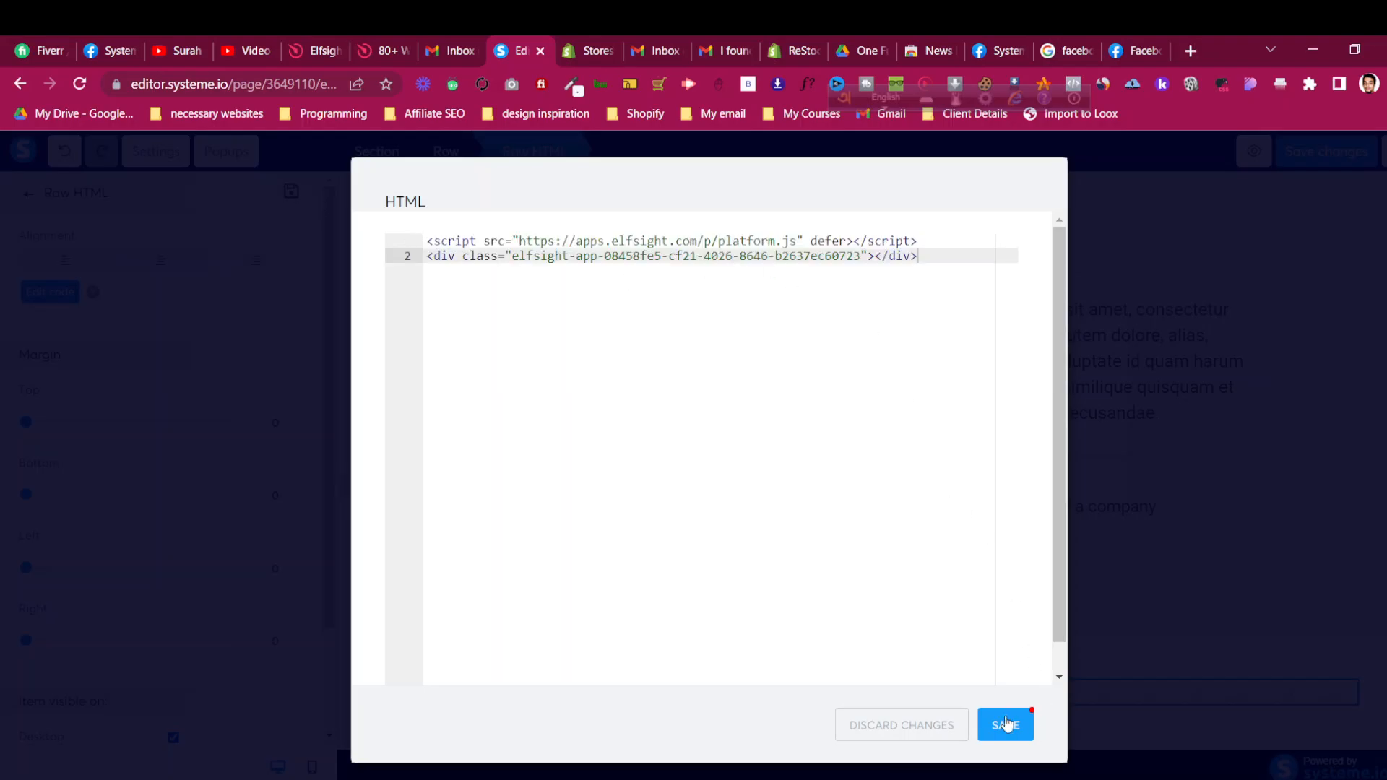
{"action": "left_click", "coordinate": [1005, 725]}
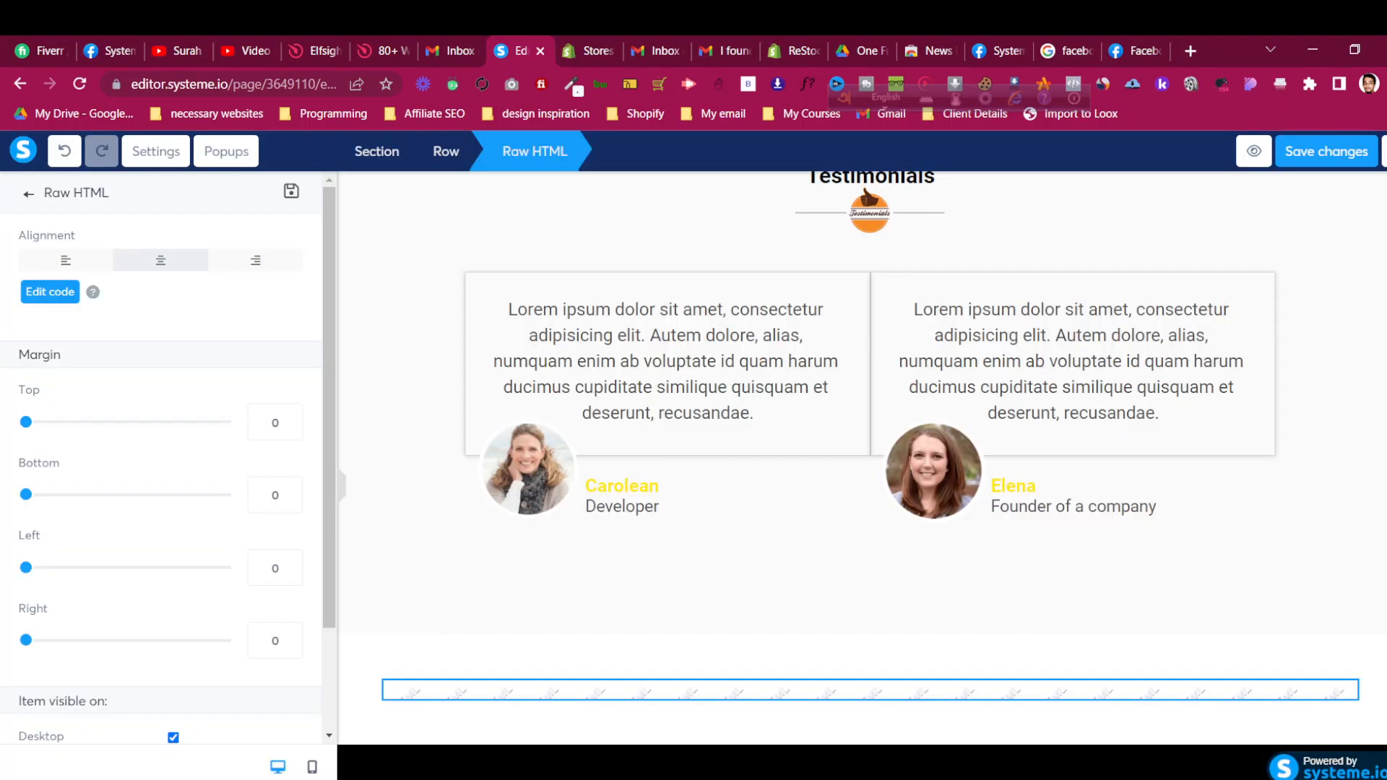
{"action": "left_click", "coordinate": [1326, 151]}
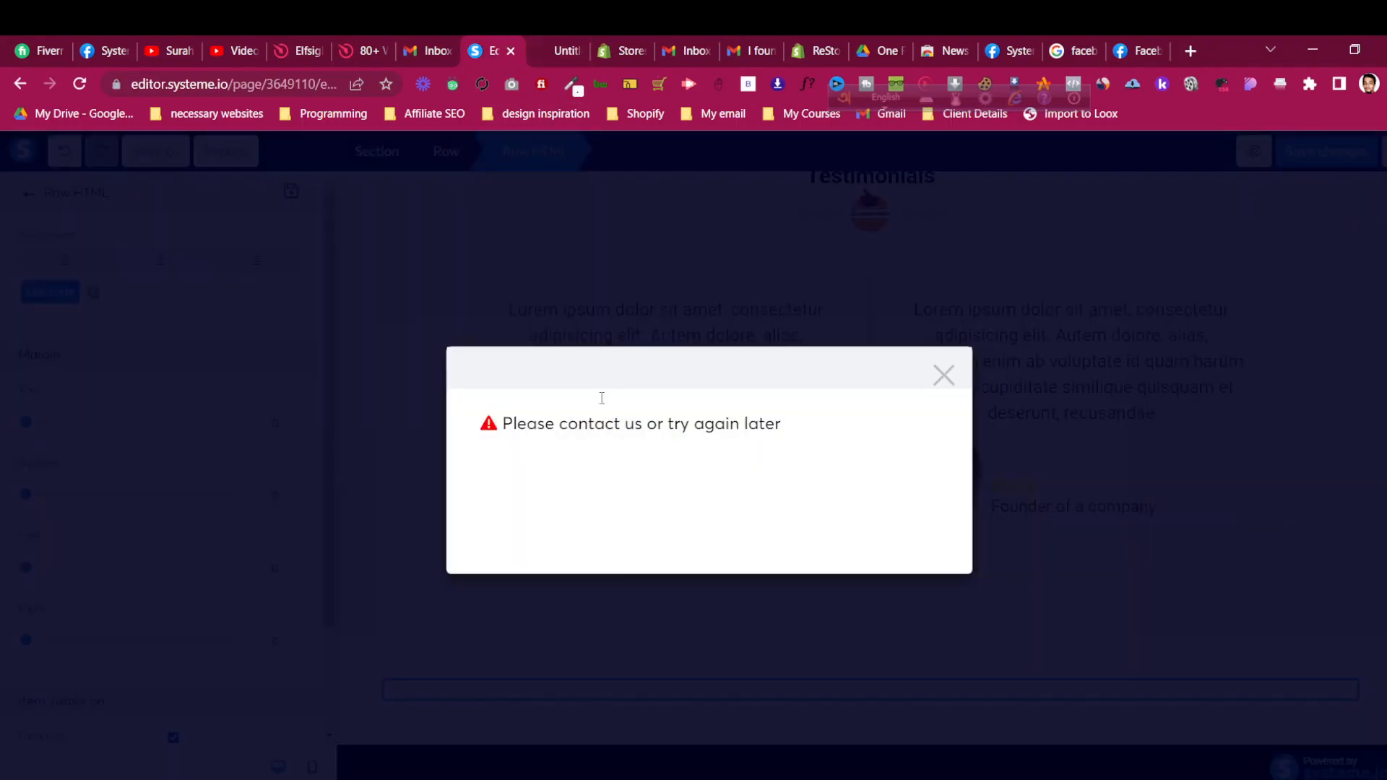
Switch to the Jahin Course Funnel dashboard on its Sales Page step
{"action": "left_click", "coordinate": [943, 375]}
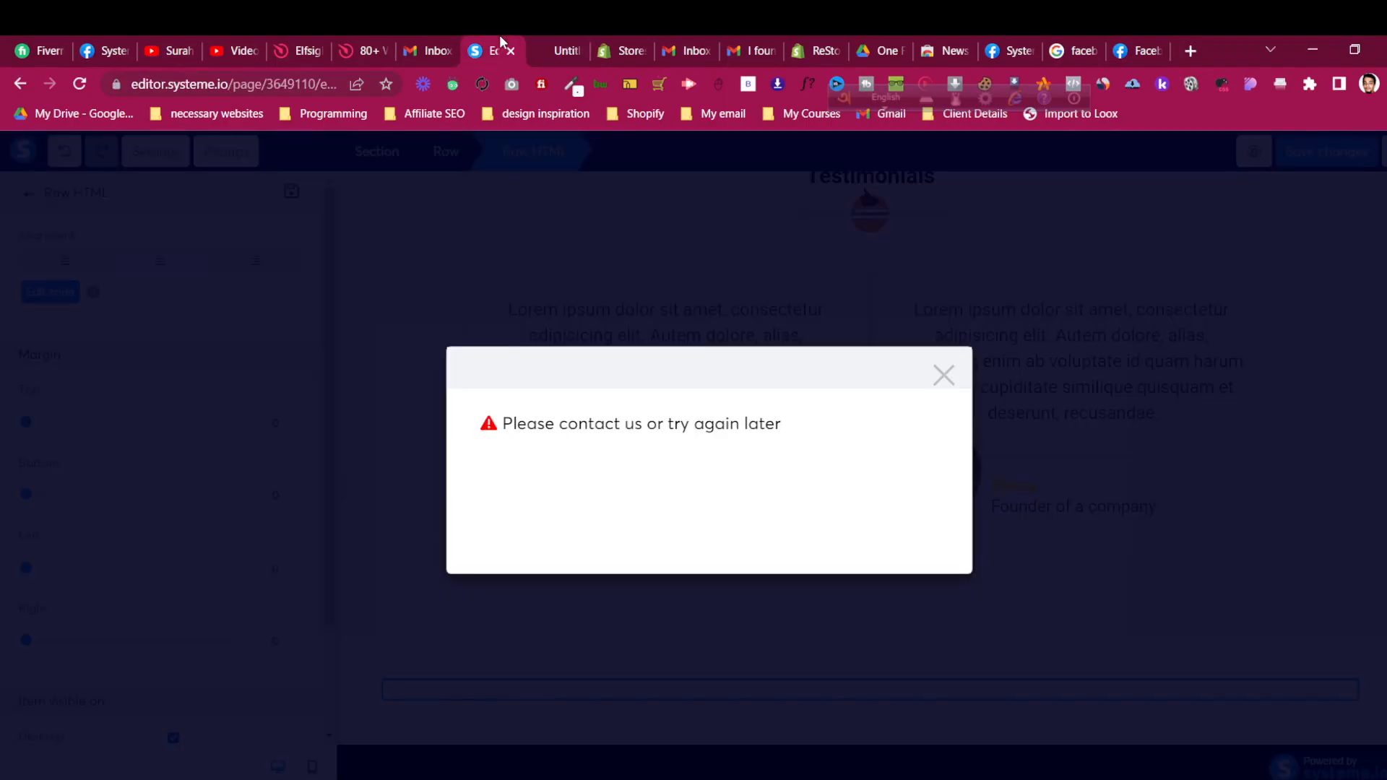
{"action": "left_click", "coordinate": [943, 375]}
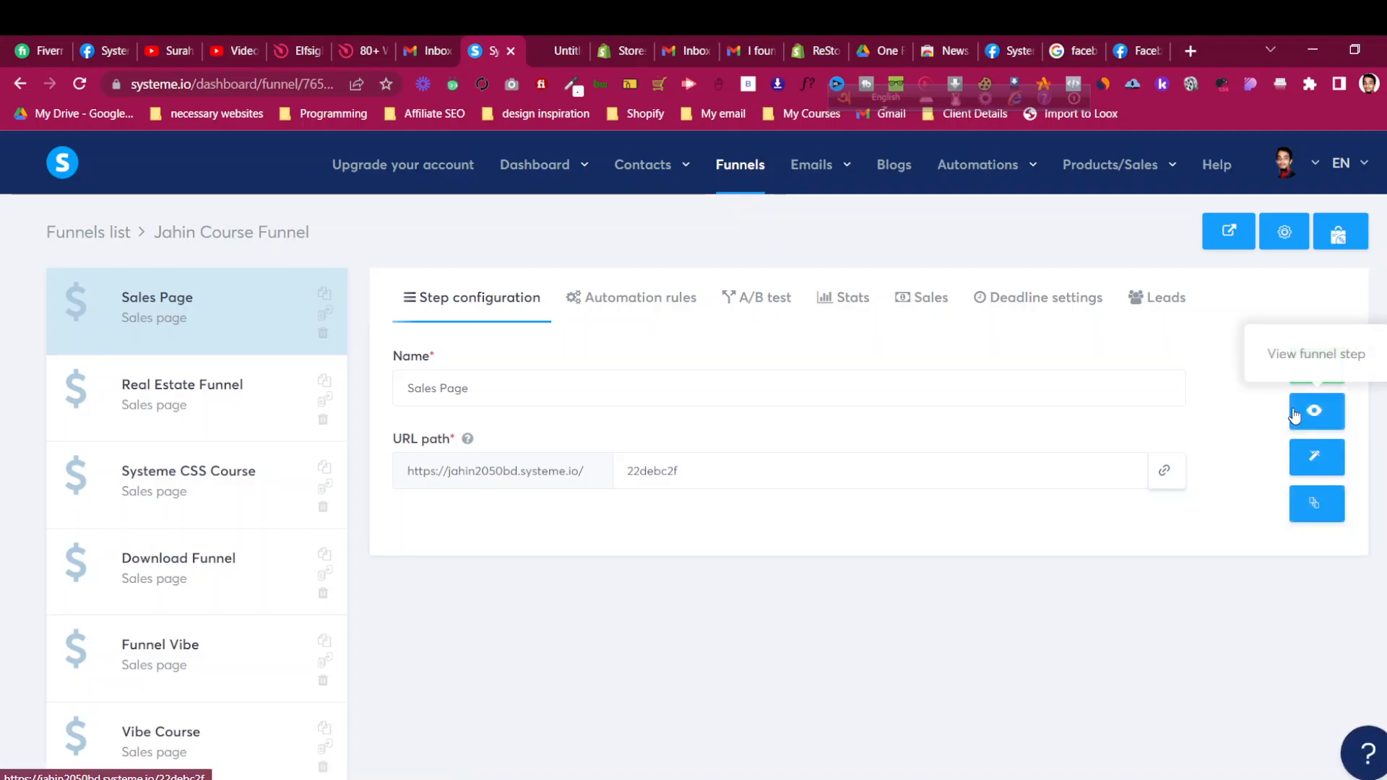
Preview the live sales page, scroll to the Instagram feed below the testimonials, then reopen it privately
{"action": "left_click", "coordinate": [1317, 411]}
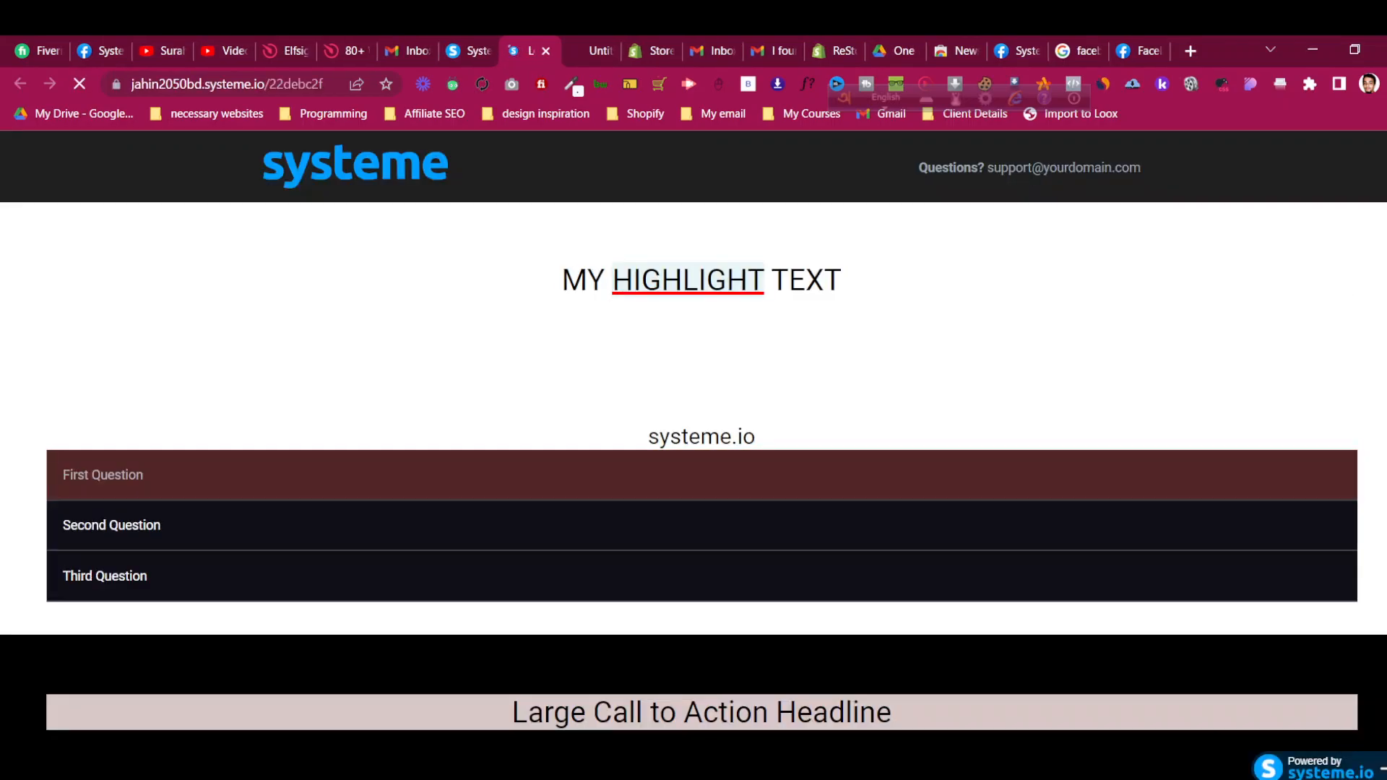
{"action": "scroll", "scroll_direction": "down", "scroll_amount": 3}
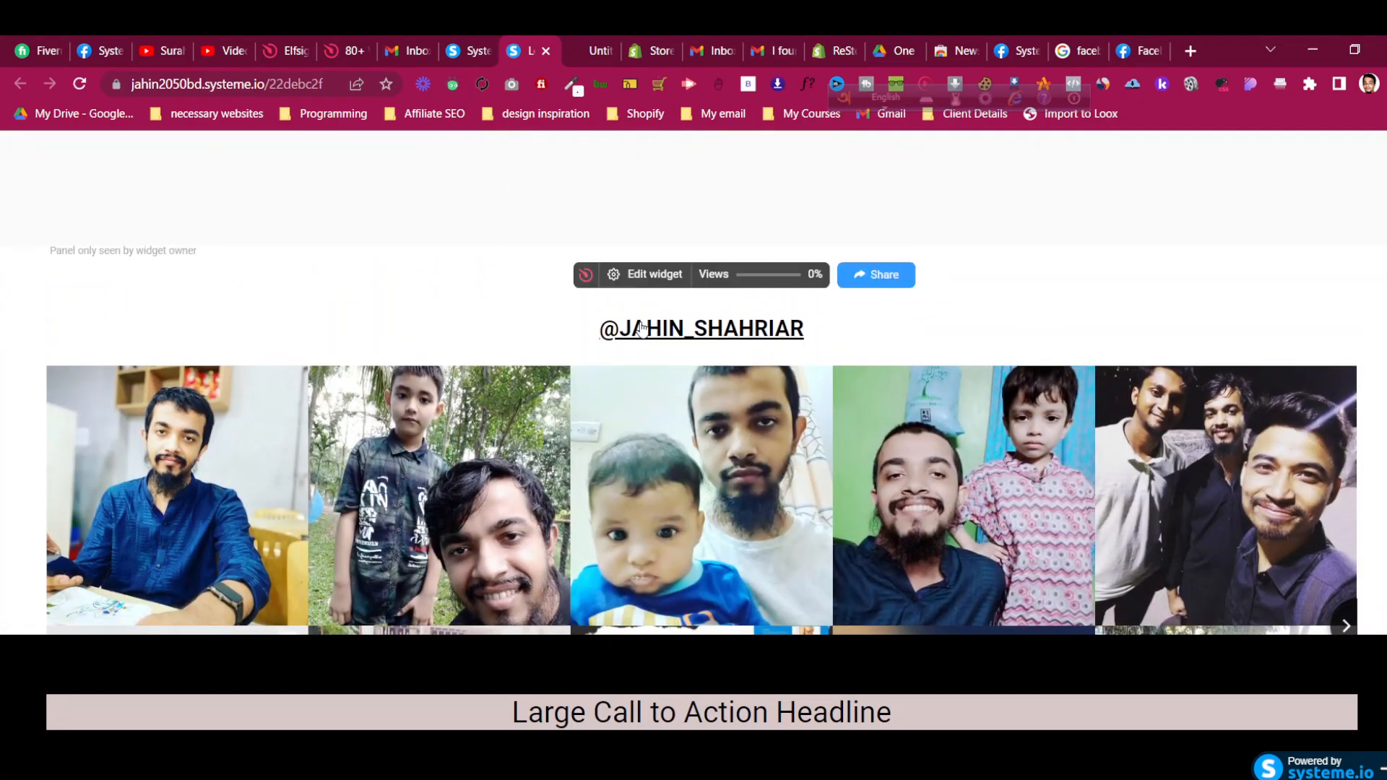
{"action": "scroll", "scroll_direction": "down", "scroll_amount": 3}
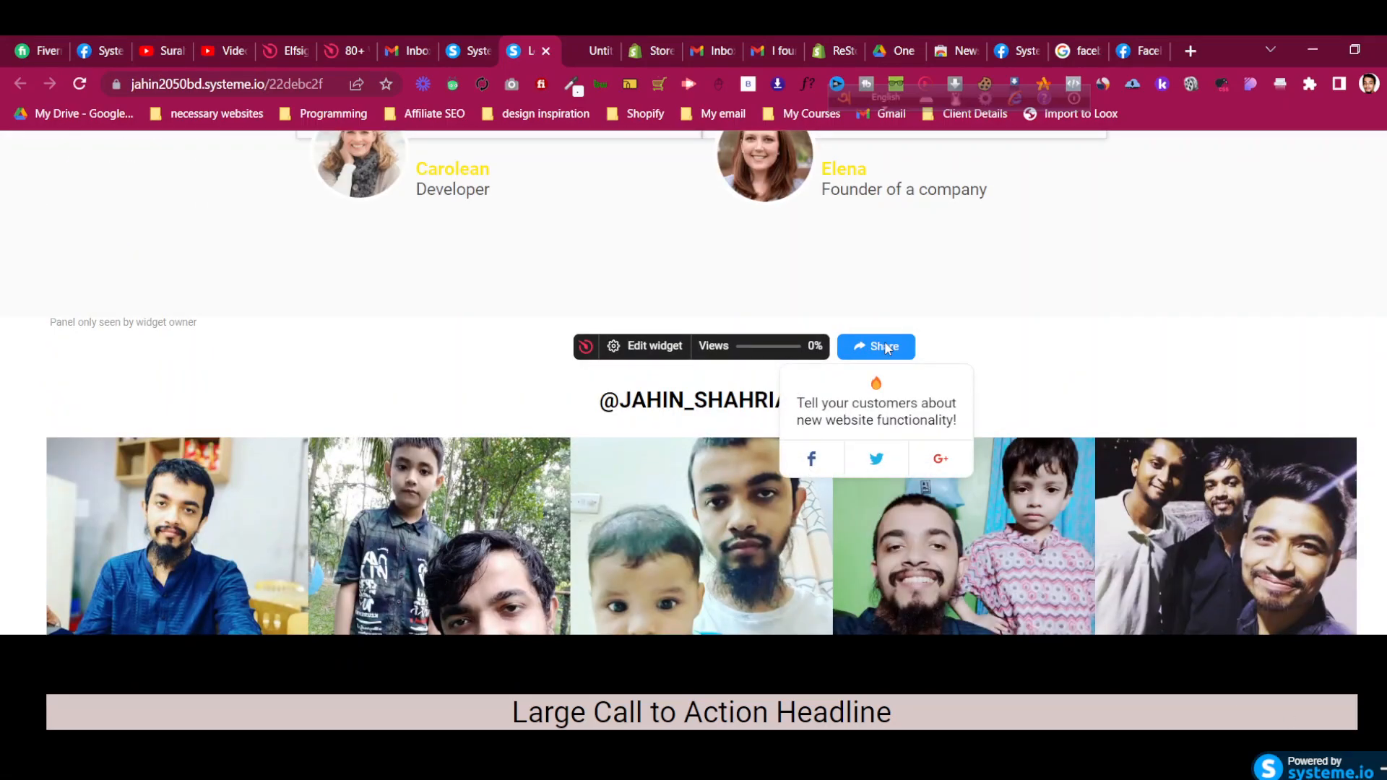
{"action": "mouse_move", "coordinate": [831, 476]}
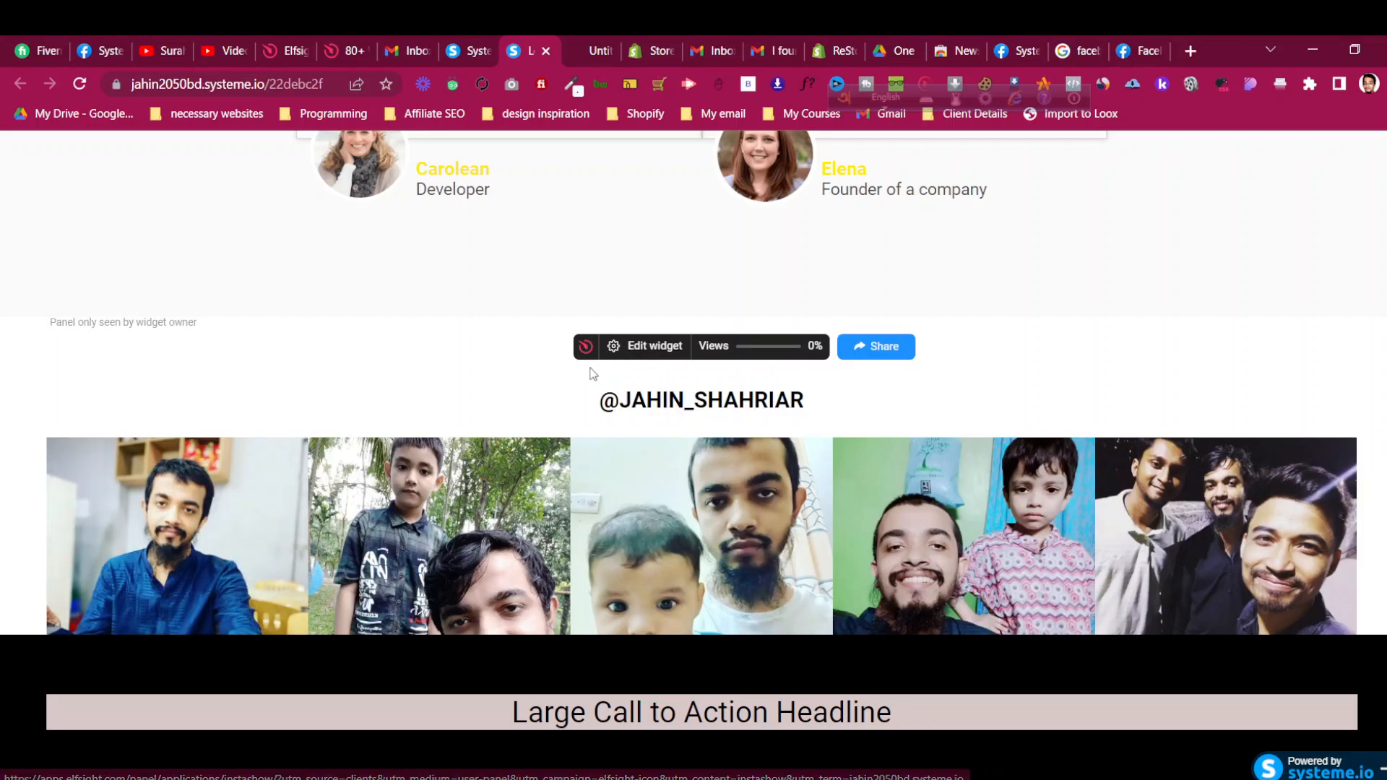
{"action": "left_click", "coordinate": [224, 84]}
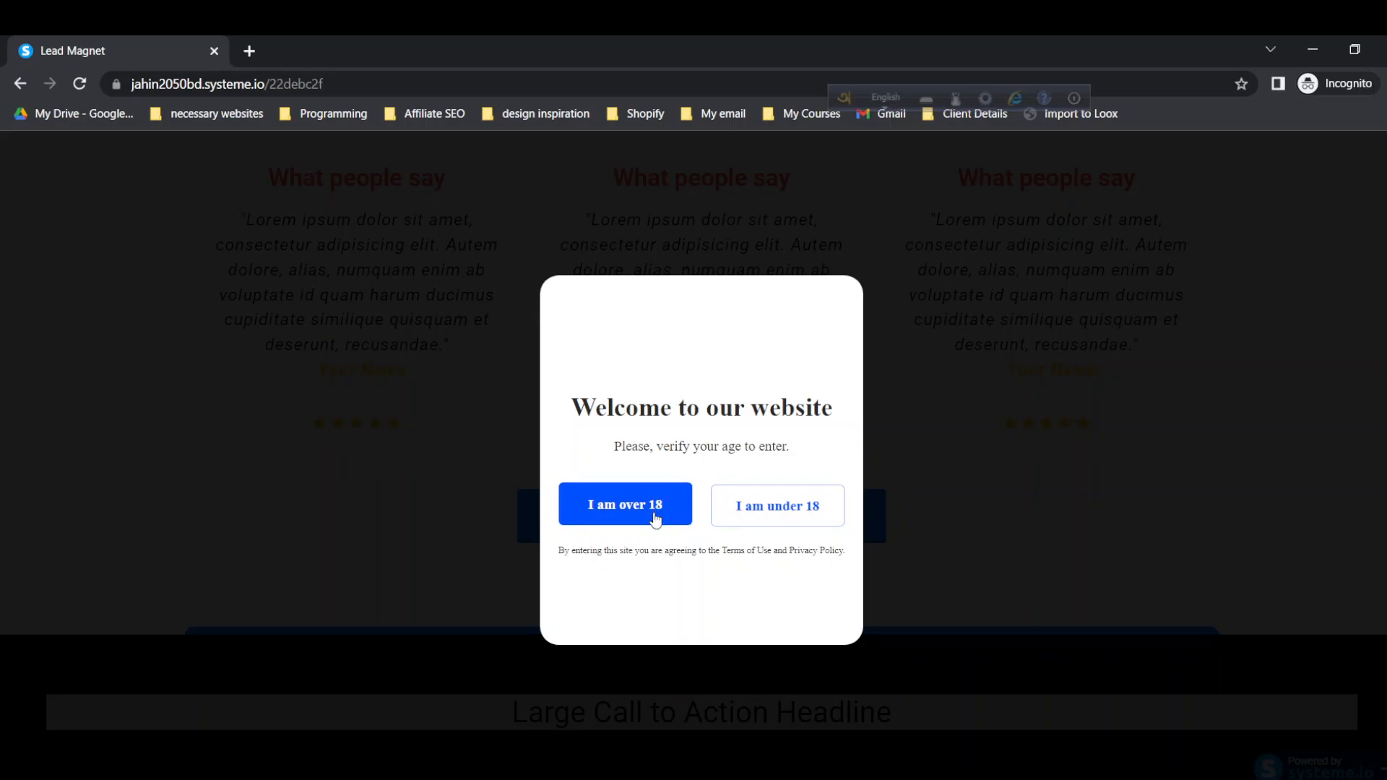
Pass the 'I am over 18' age check and scroll to the Instagram photo grid
{"action": "left_click", "coordinate": [625, 505]}
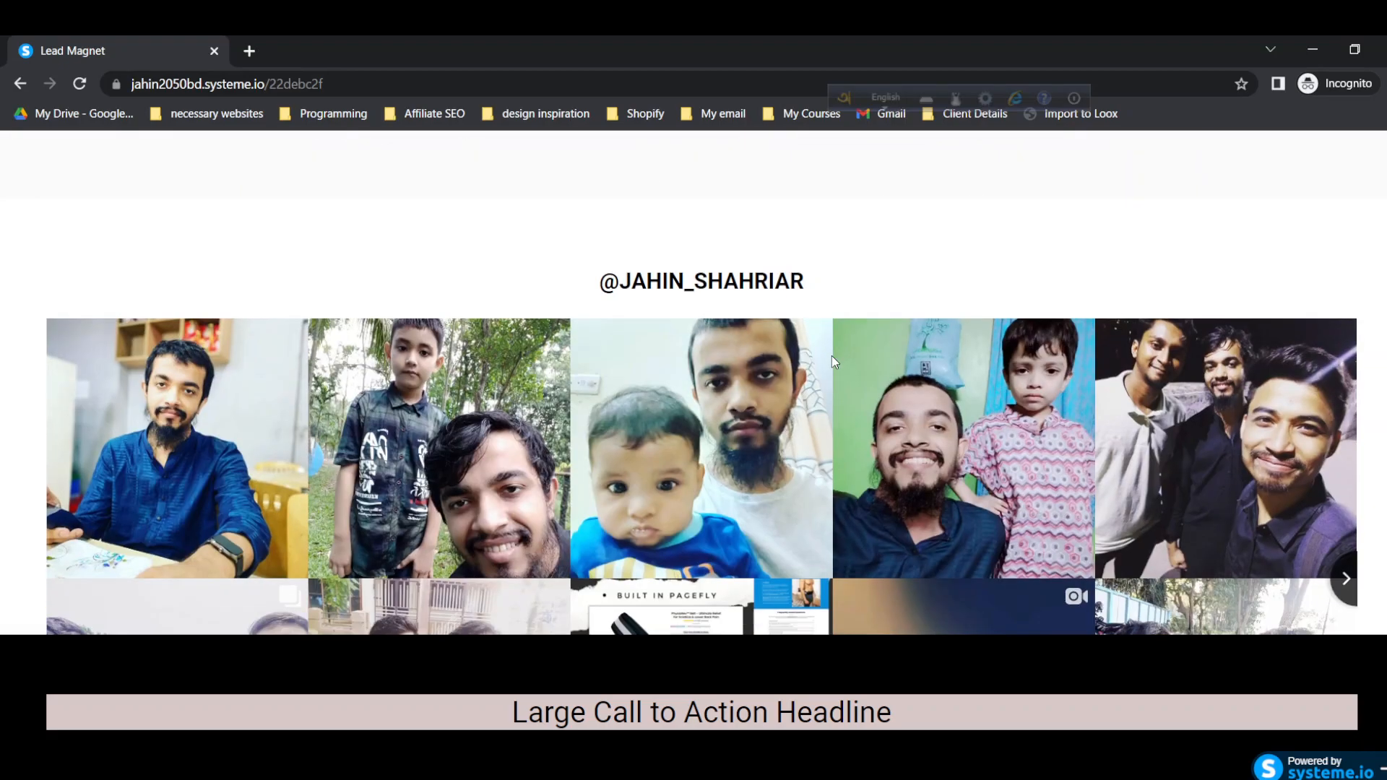
{"action": "mouse_move", "coordinate": [590, 276]}
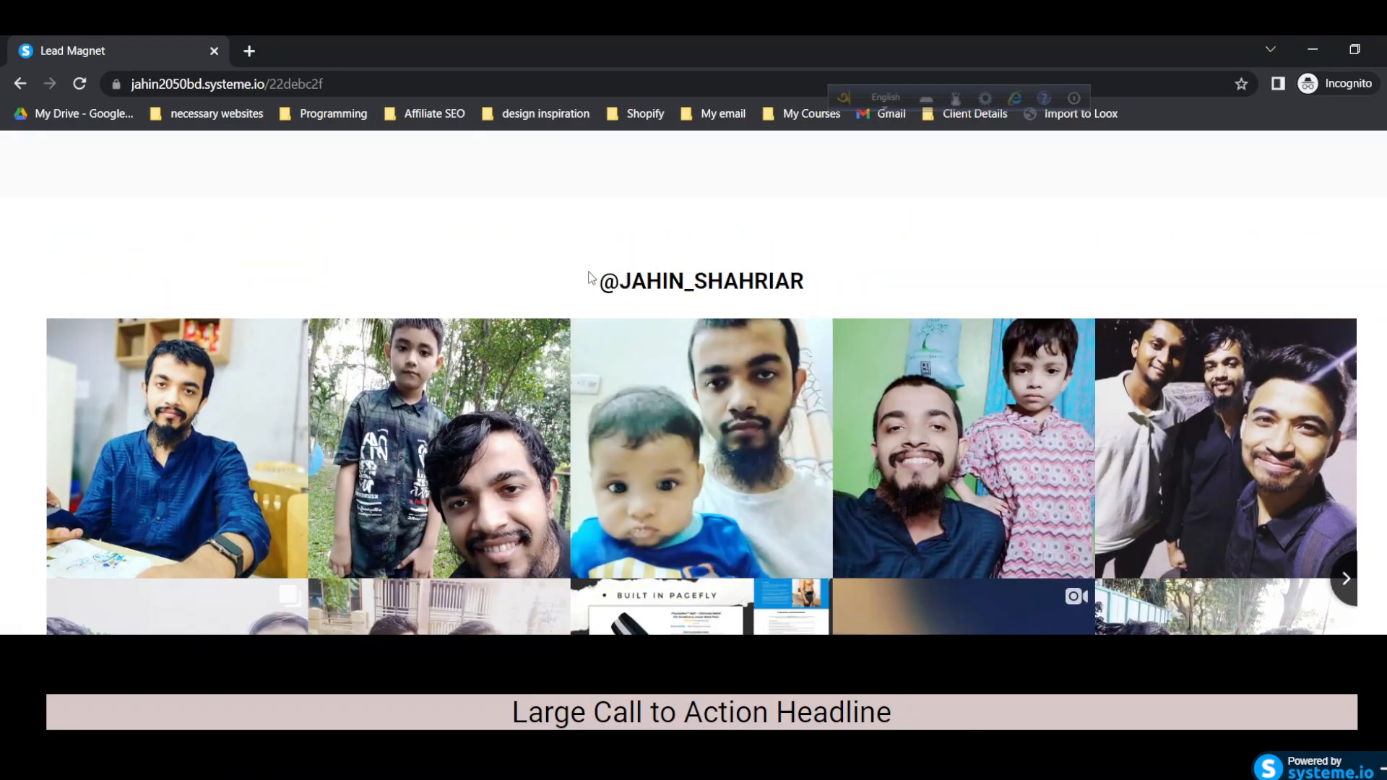
{"action": "scroll", "scroll_direction": "down", "scroll_amount": 3}
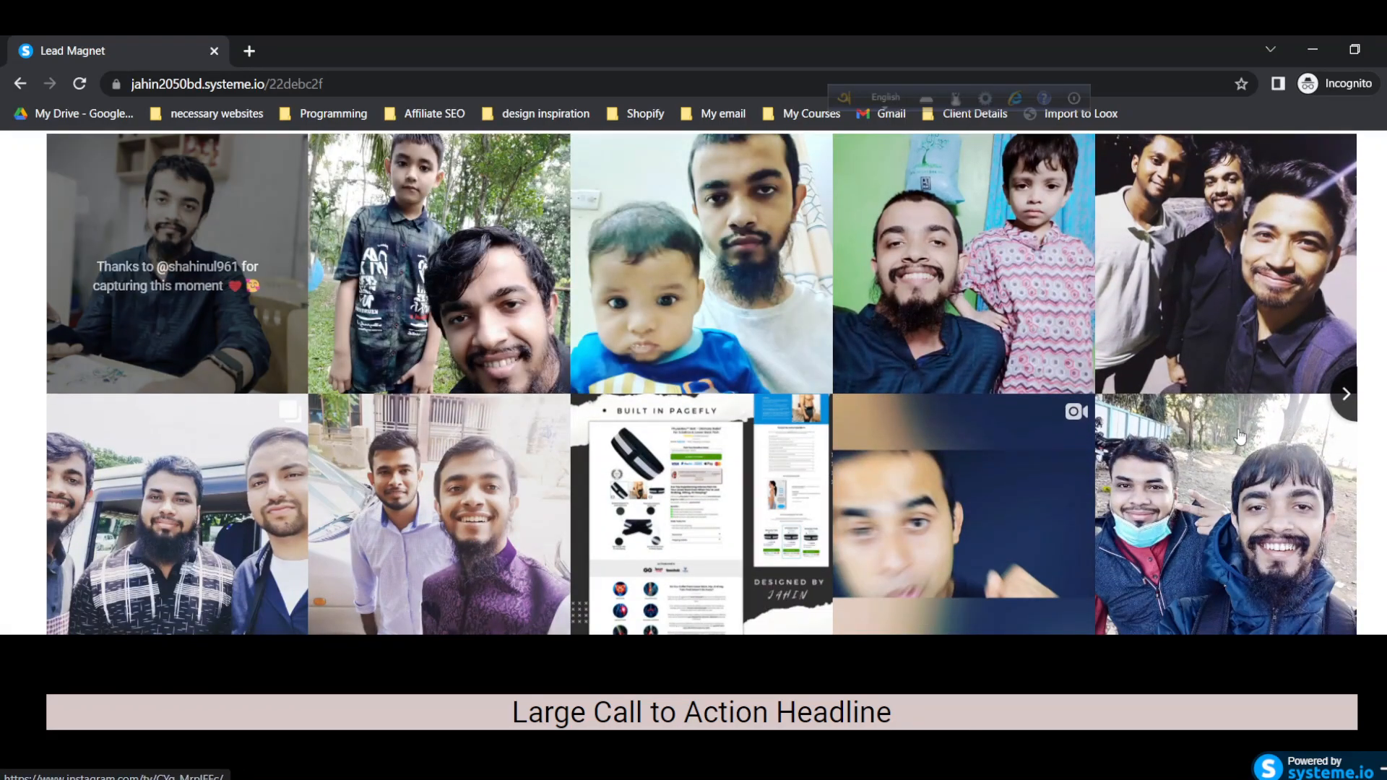